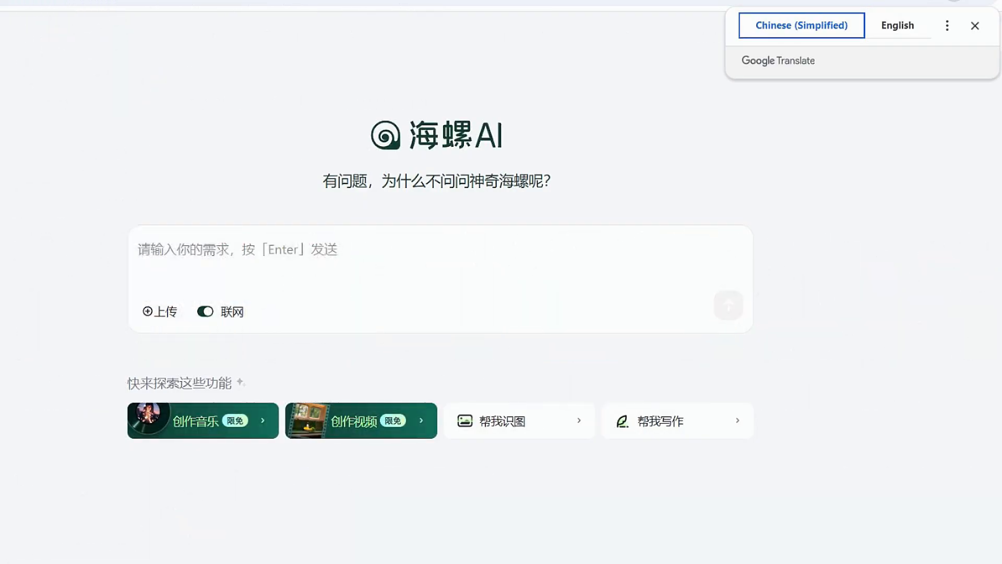
Go from the Chinese Hailuo home page to the English video-creation site's empty Mine tab
{"action": "left_click", "coordinate": [360, 420]}
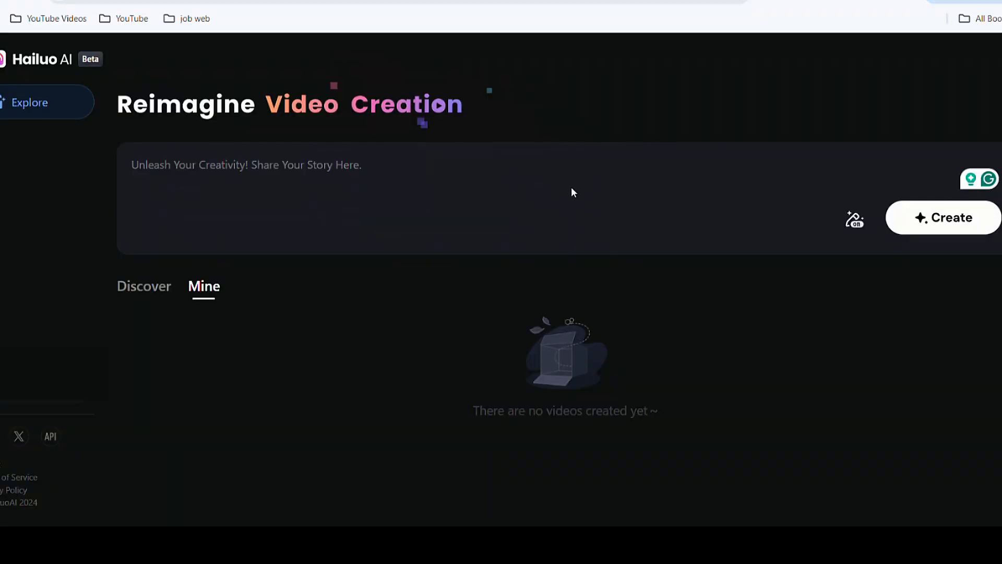
{"action": "mouse_move", "coordinate": [544, 185]}
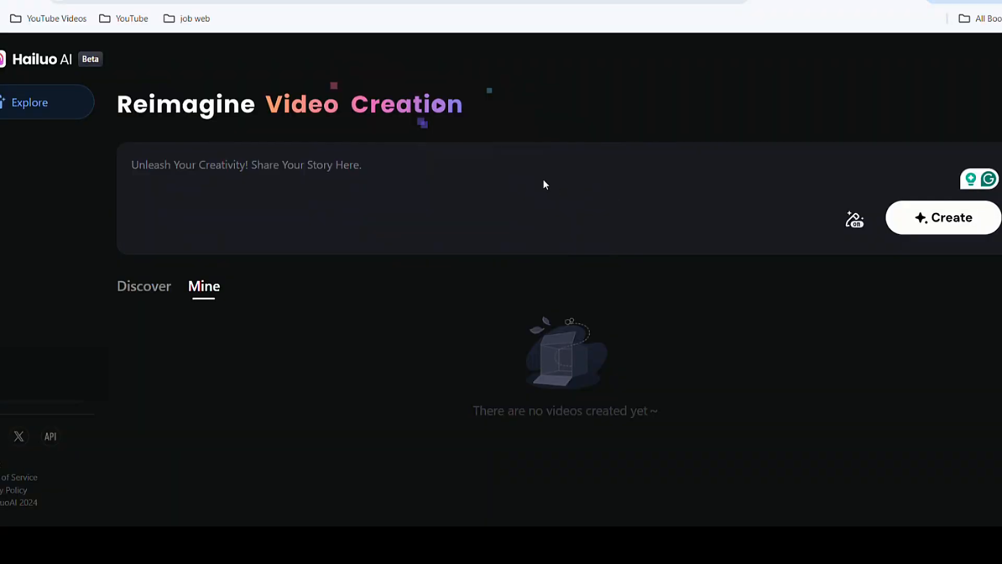
{"action": "left_click", "coordinate": [942, 218]}
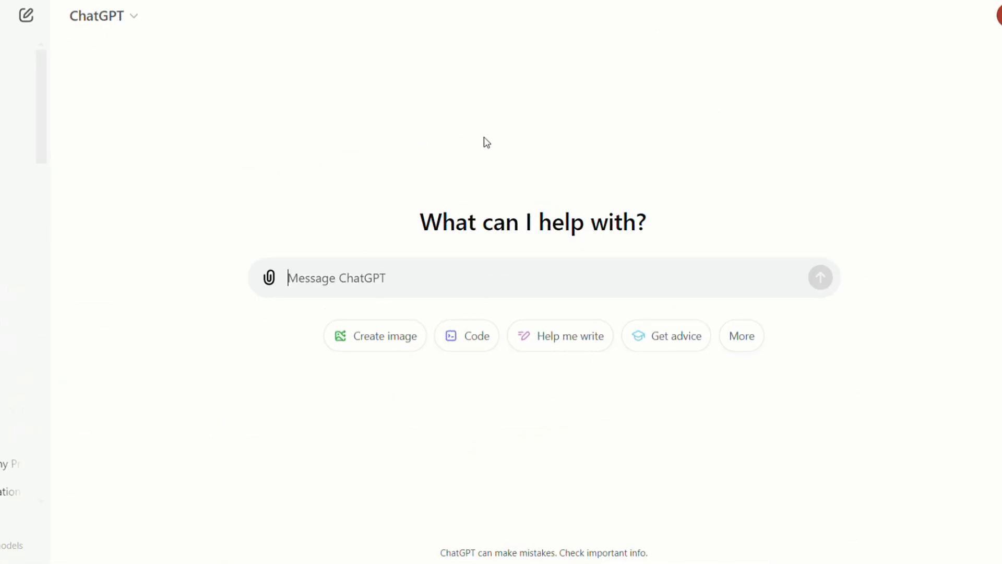
{"action": "mouse_move", "coordinate": [838, 405]}
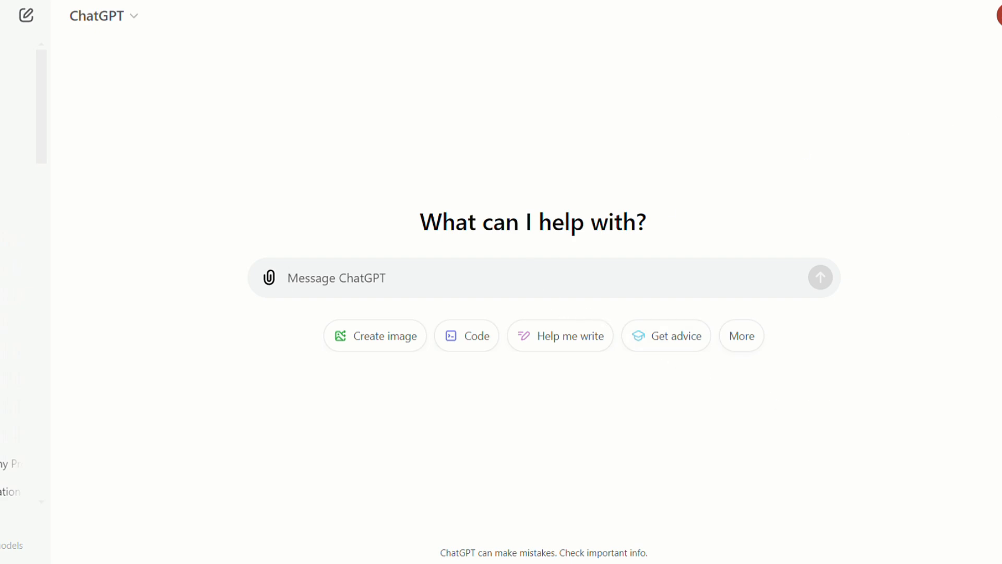
Send ChatGPT the request for an exaggerated, captivating short story about aliens and humans
{"action": "type", "text": "Craft an exaggerated, unique, and captivating short story about aliens and humans. Make it novel and engaging!"}
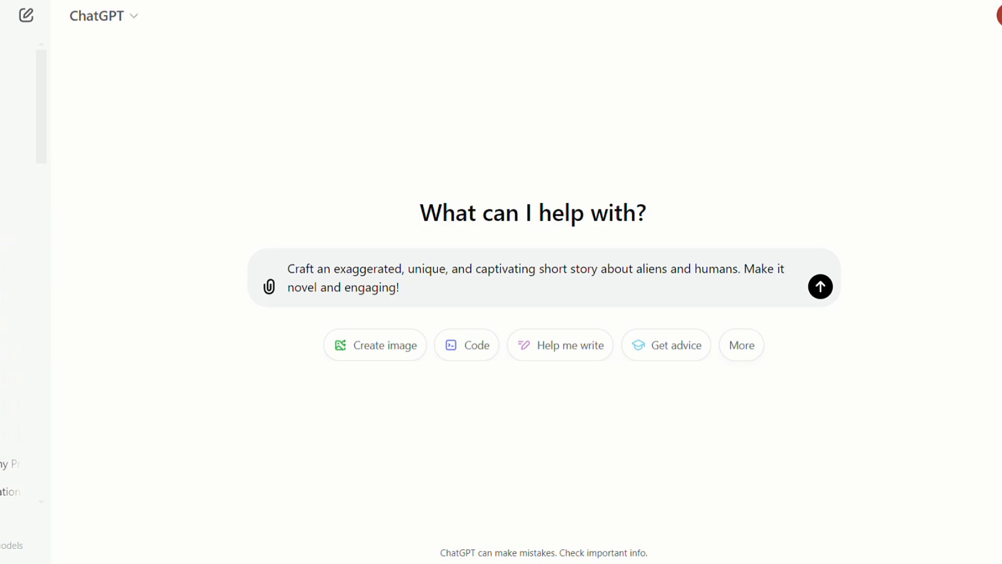
{"action": "left_click", "coordinate": [399, 287]}
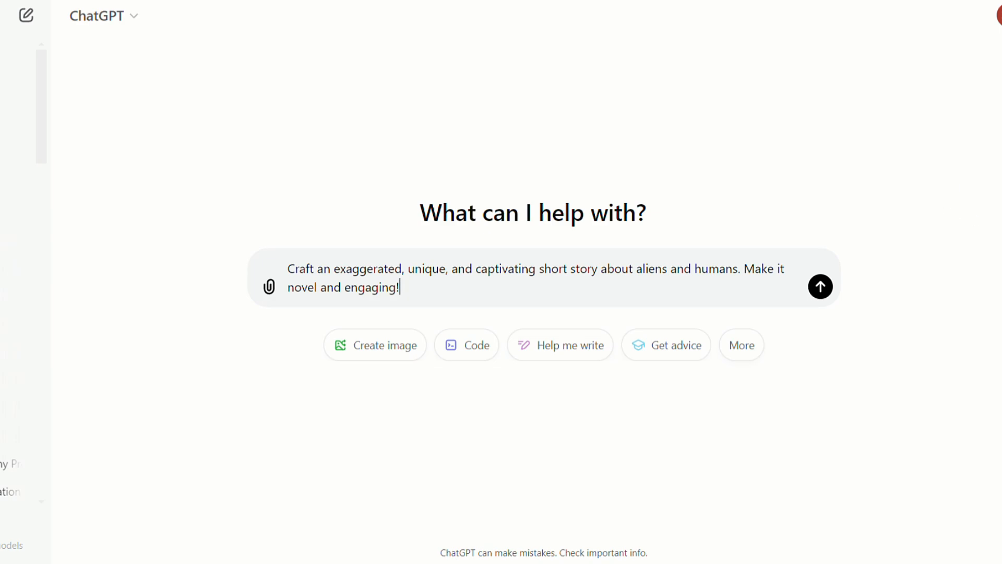
{"action": "mouse_move", "coordinate": [269, 286]}
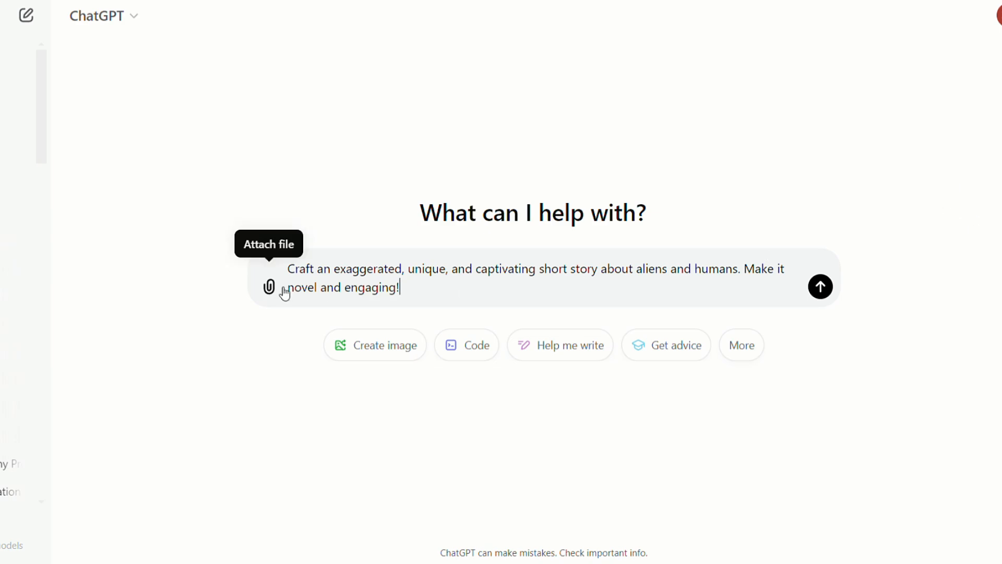
{"action": "mouse_move", "coordinate": [754, 292]}
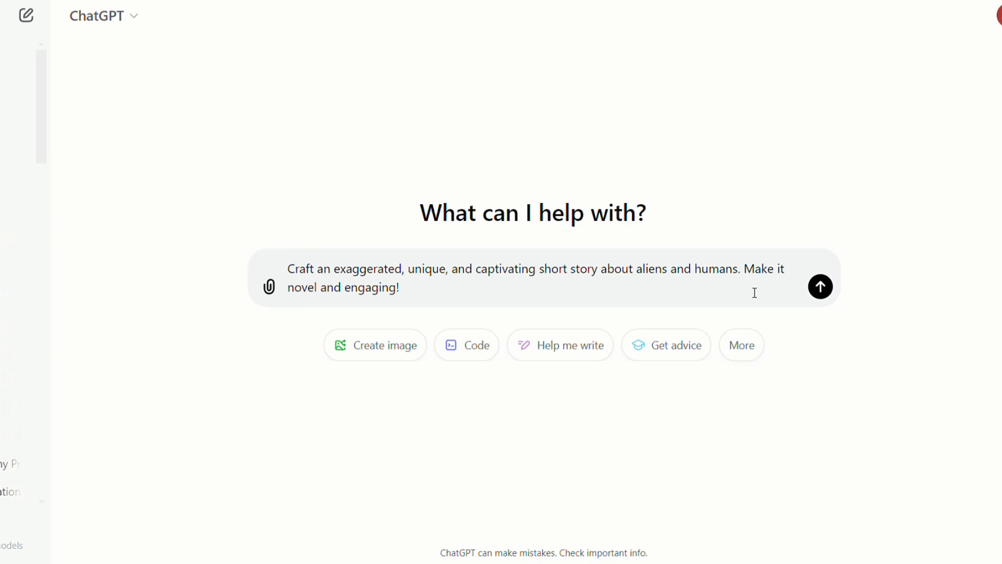
{"action": "left_click", "coordinate": [821, 286]}
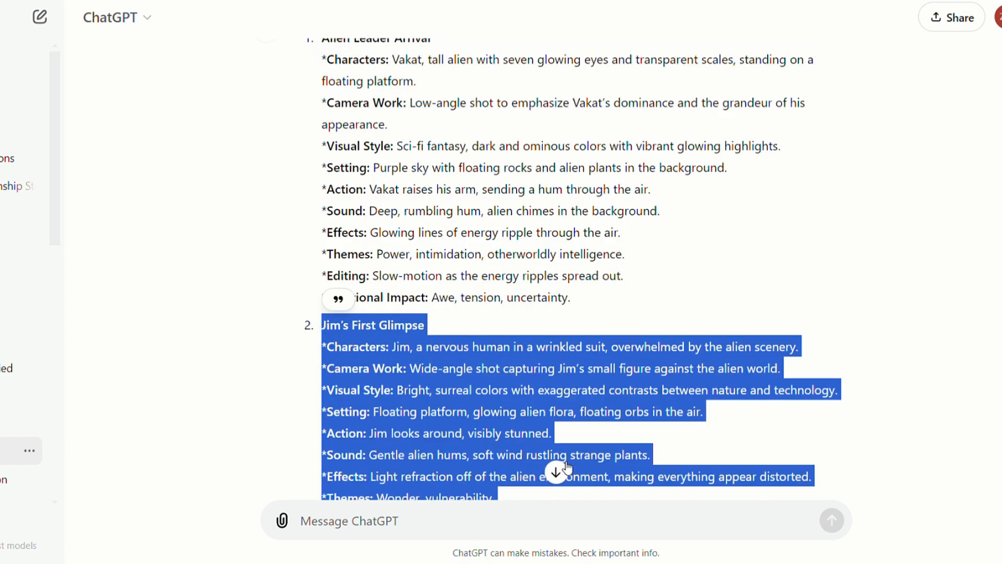
Read through ChatGPT's ten scene breakdowns and narrative paragraphs
{"action": "scroll", "scroll_direction": "down", "scroll_amount": 3}
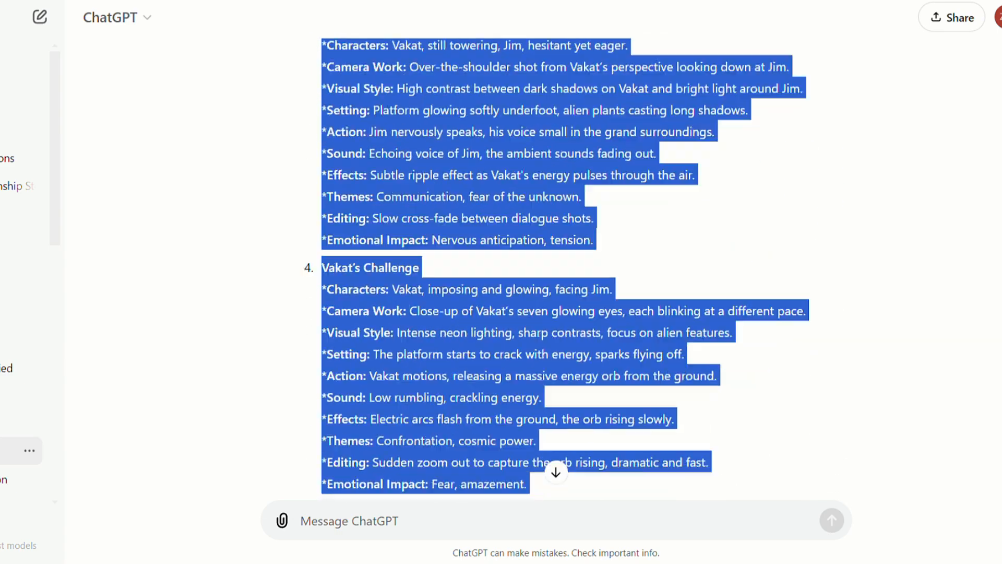
{"action": "scroll", "scroll_direction": "down", "scroll_amount": 3}
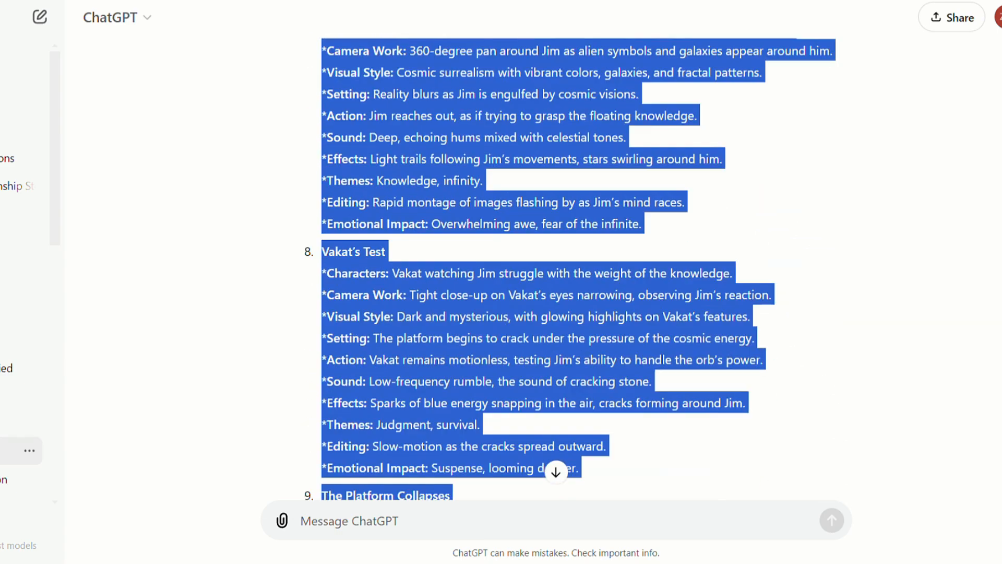
{"action": "scroll", "scroll_direction": "down", "scroll_amount": 3}
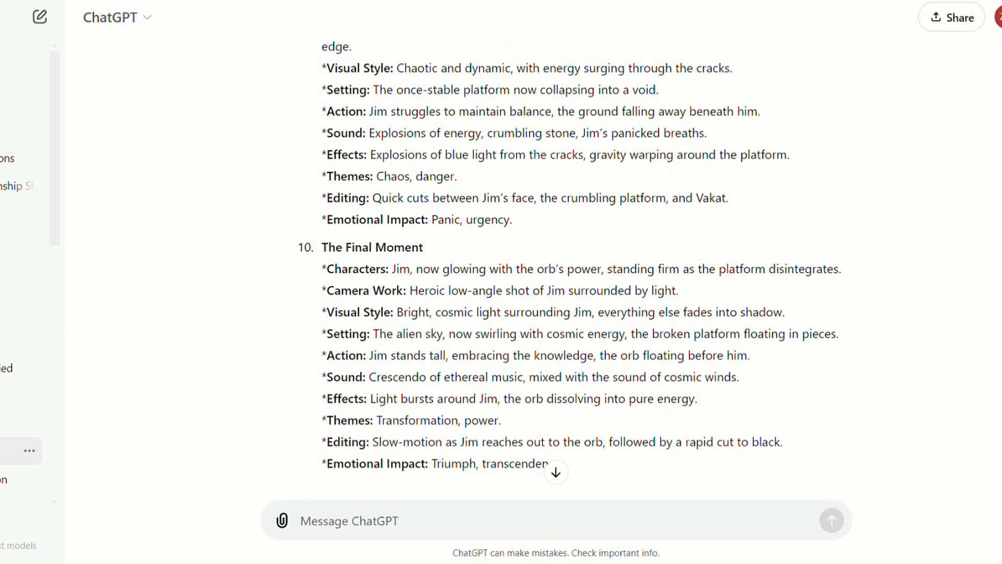
{"action": "mouse_move", "coordinate": [970, 18]}
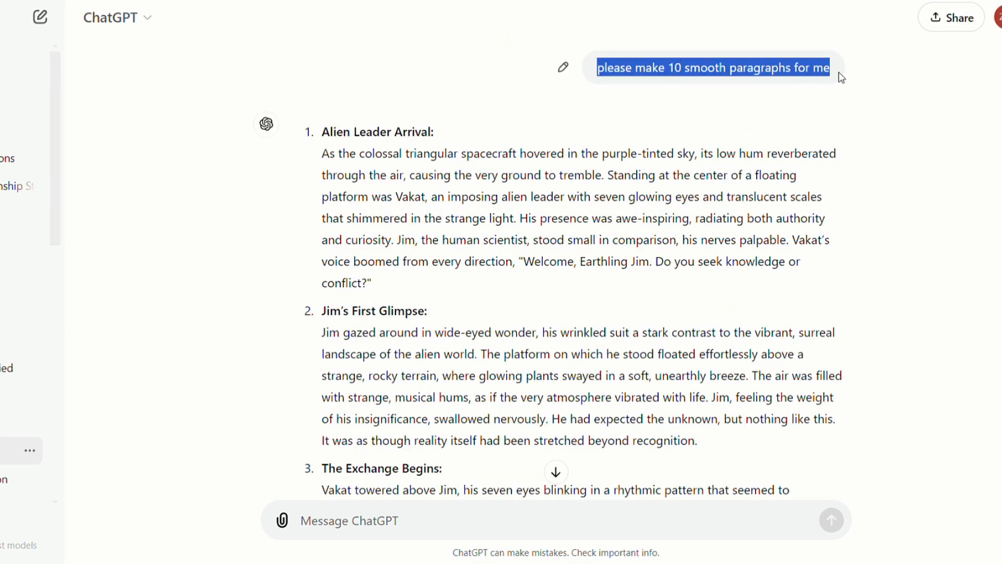
{"action": "scroll", "scroll_direction": "up", "scroll_amount": 3}
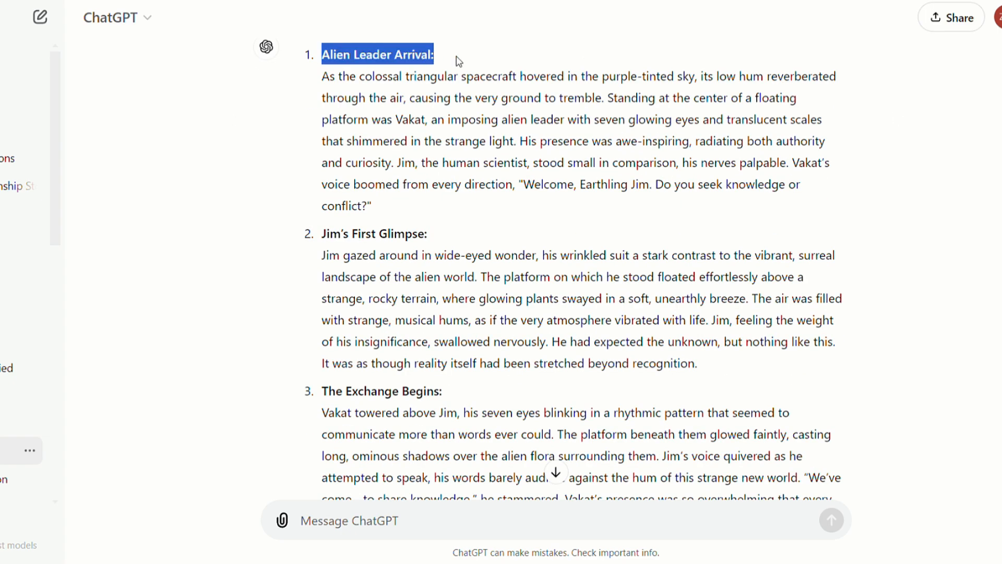
{"action": "scroll", "scroll_direction": "down", "scroll_amount": 3}
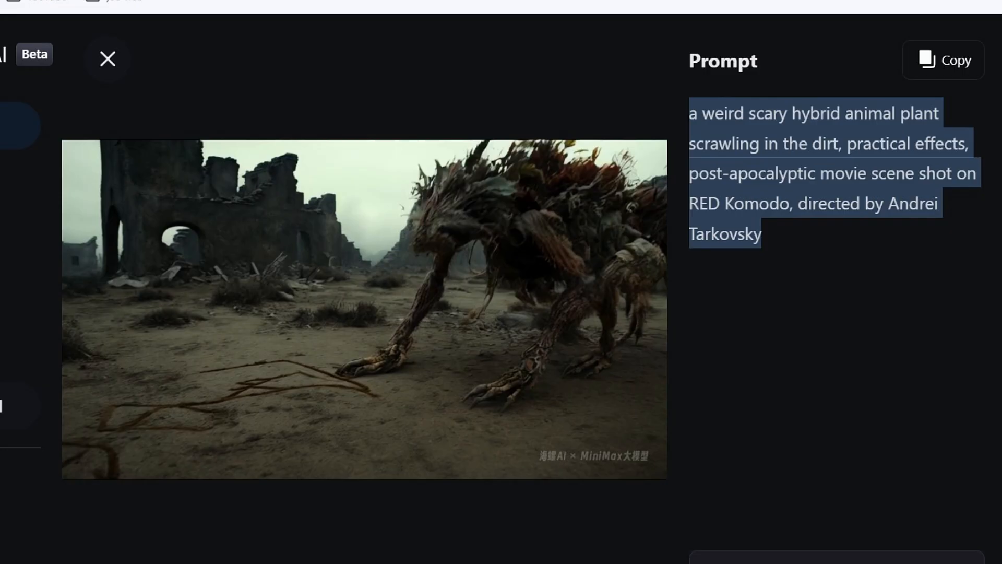
Return to ChatGPT and review the alien character, horror prompts and Jim-description rewrites
{"action": "left_click", "coordinate": [107, 58]}
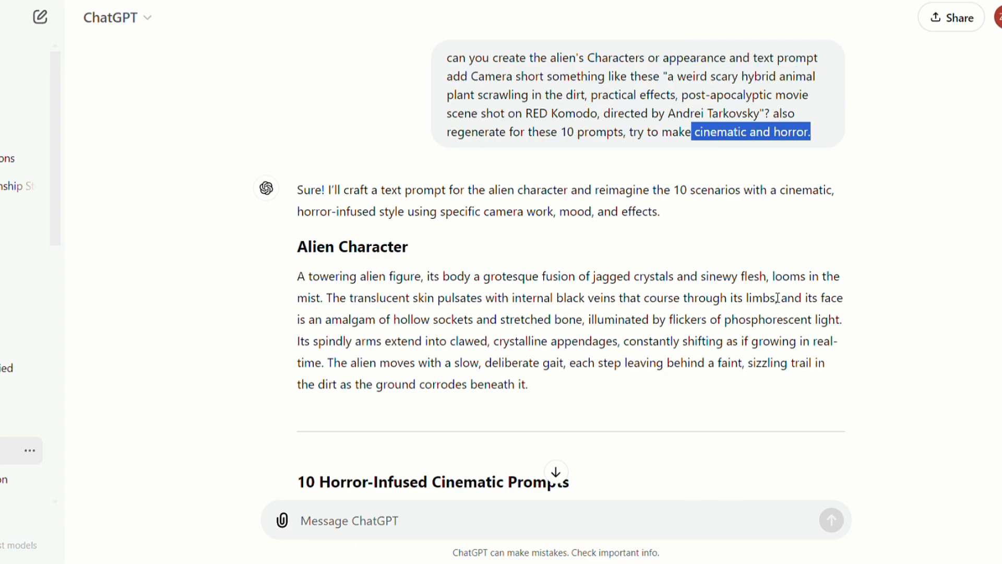
{"action": "scroll", "scroll_direction": "down", "scroll_amount": 3}
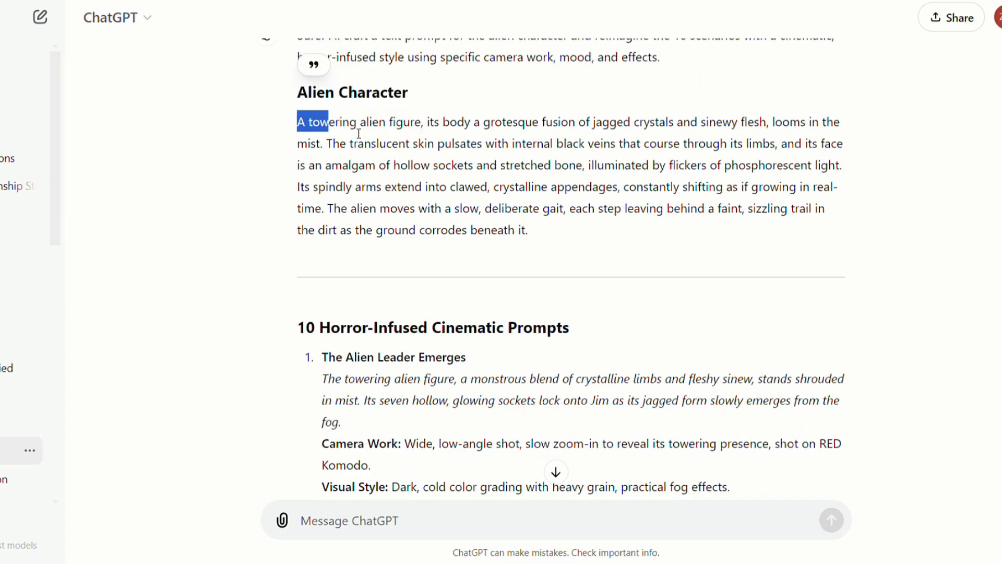
{"action": "scroll", "scroll_direction": "down", "scroll_amount": 3}
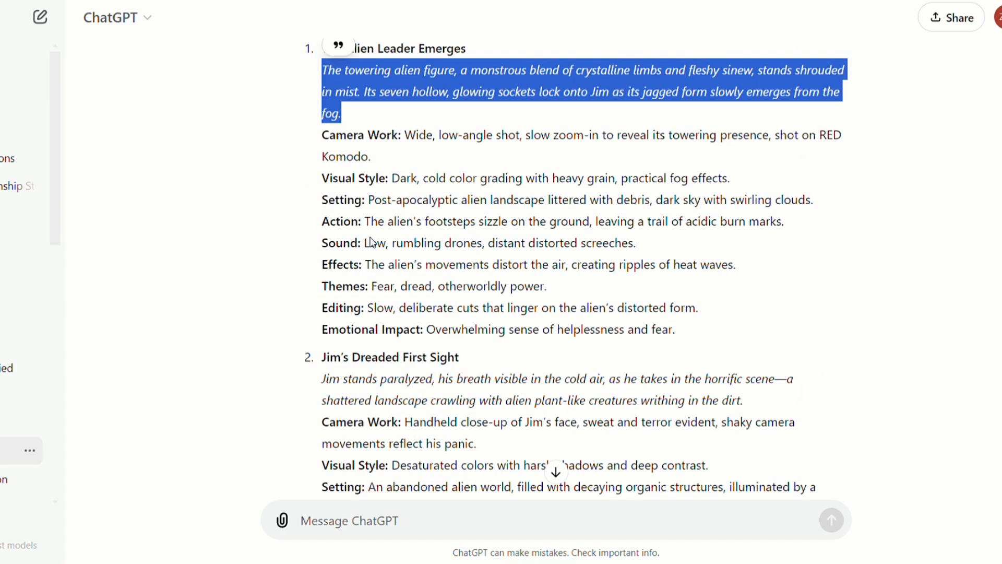
{"action": "scroll", "scroll_direction": "down", "scroll_amount": 3}
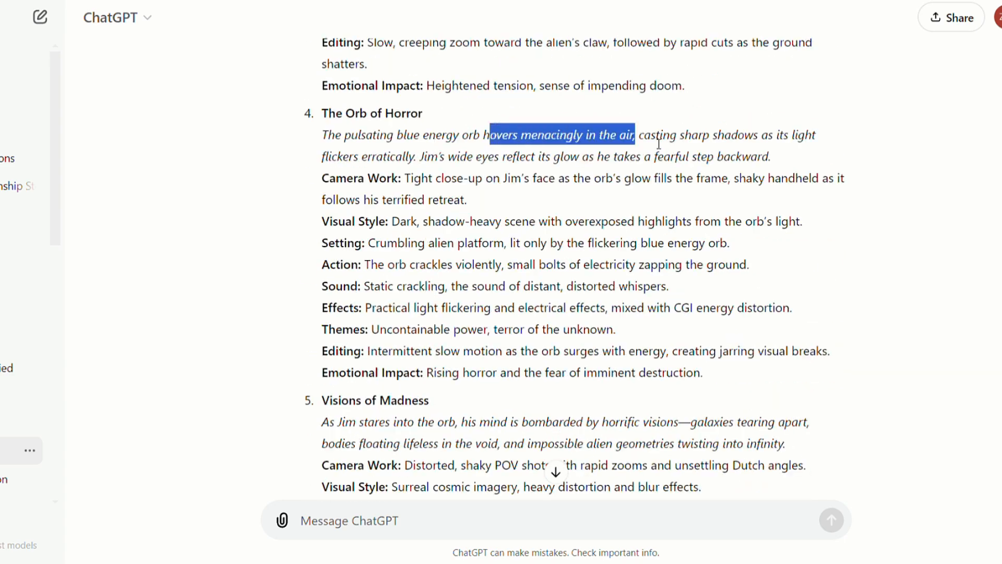
{"action": "scroll", "scroll_direction": "down", "scroll_amount": 3}
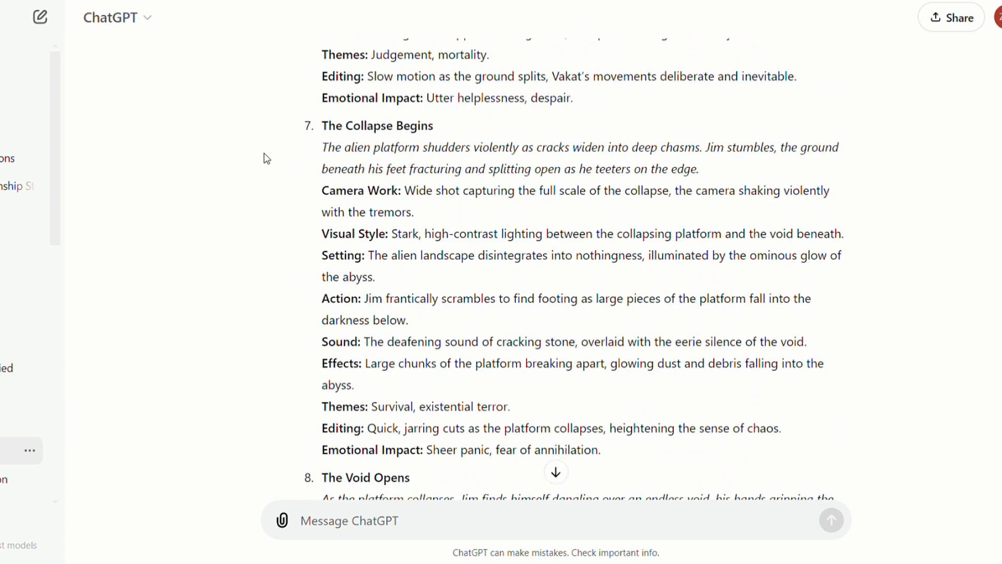
{"action": "scroll", "scroll_direction": "up", "scroll_amount": 3}
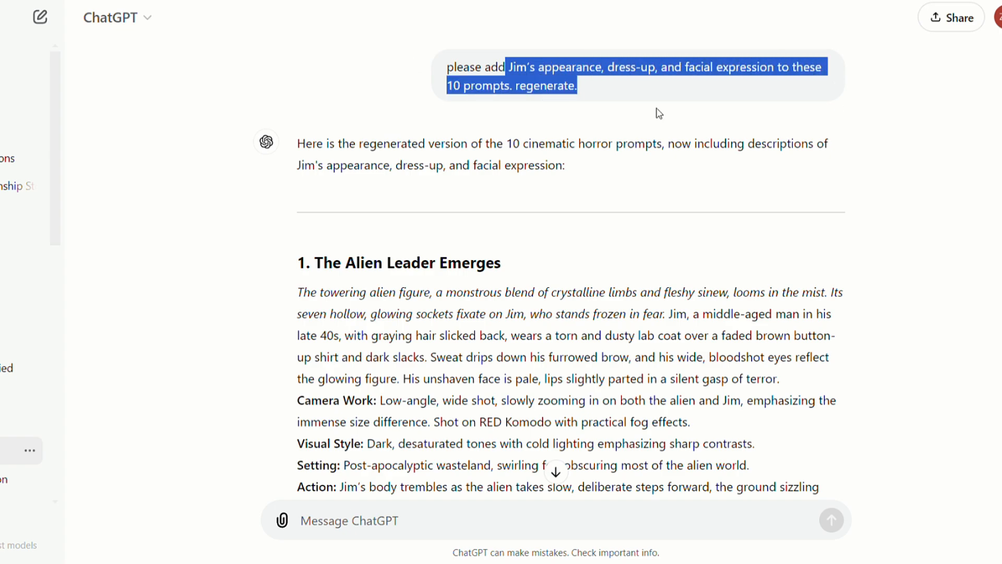
{"action": "scroll", "scroll_direction": "down", "scroll_amount": 3}
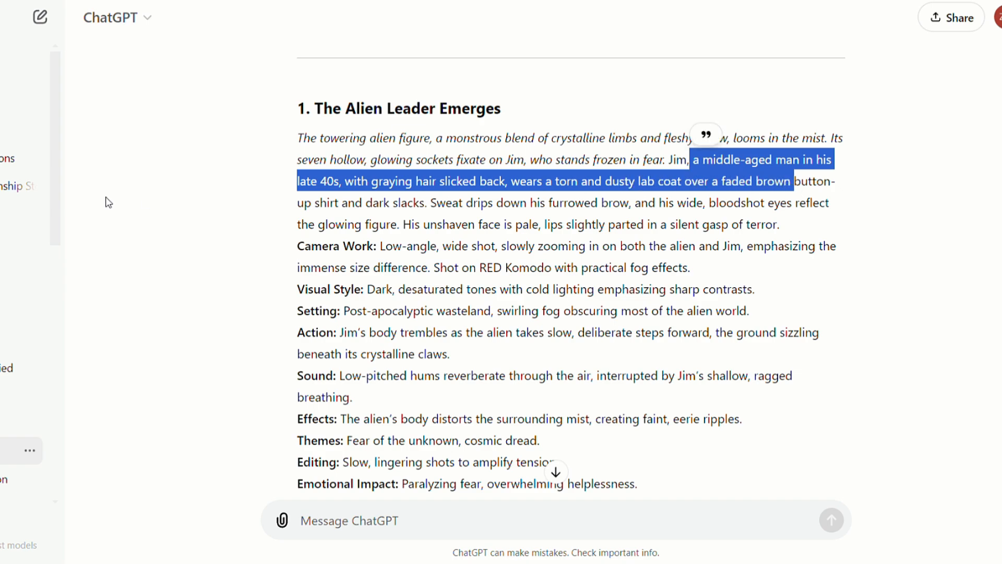
{"action": "mouse_move", "coordinate": [133, 209]}
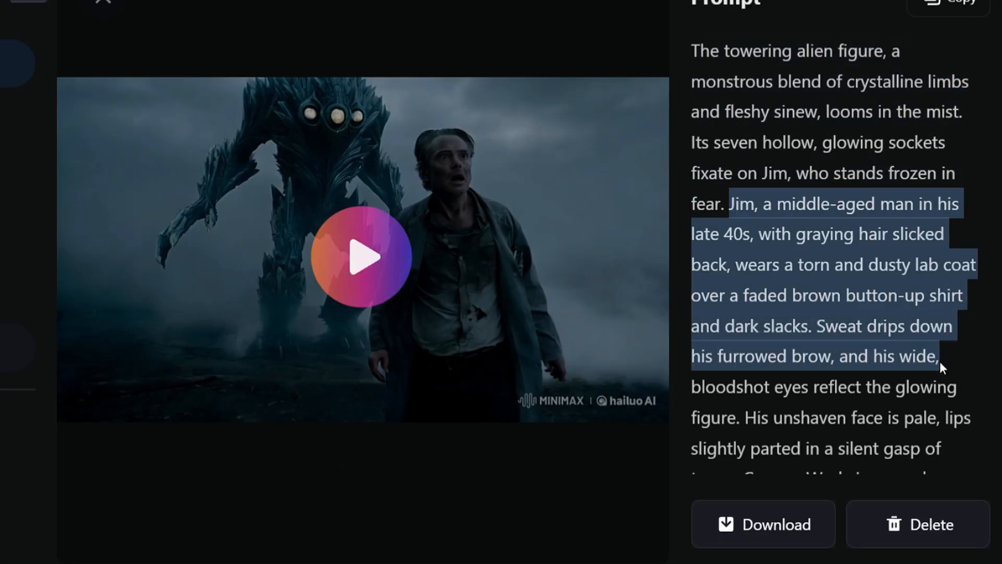
Play the generated alien-and-Jim clip, then leave it for the empty Create page
{"action": "scroll", "scroll_direction": "down", "scroll_amount": 3}
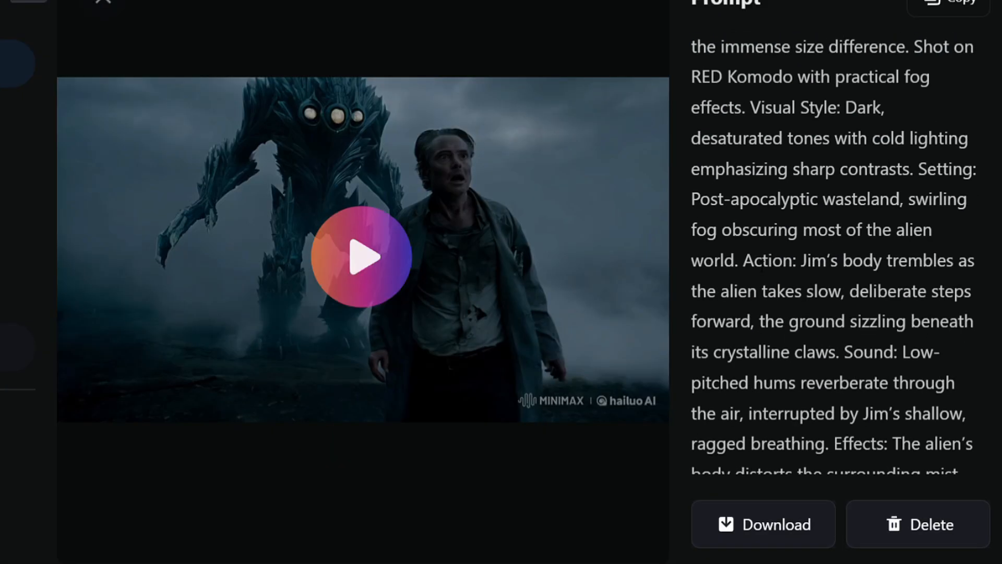
{"action": "scroll", "scroll_direction": "down", "scroll_amount": 3}
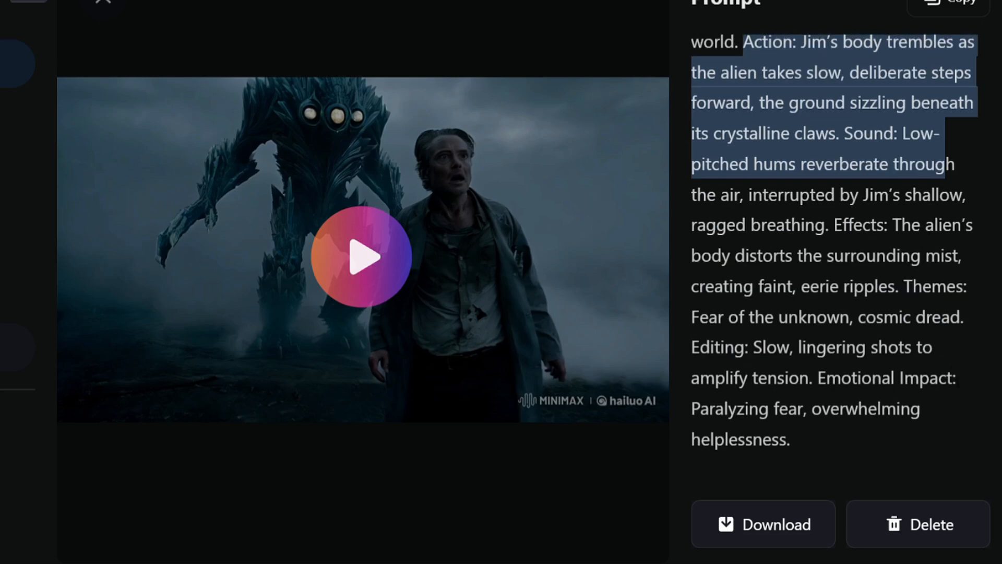
{"action": "scroll", "scroll_direction": "up", "scroll_amount": 3}
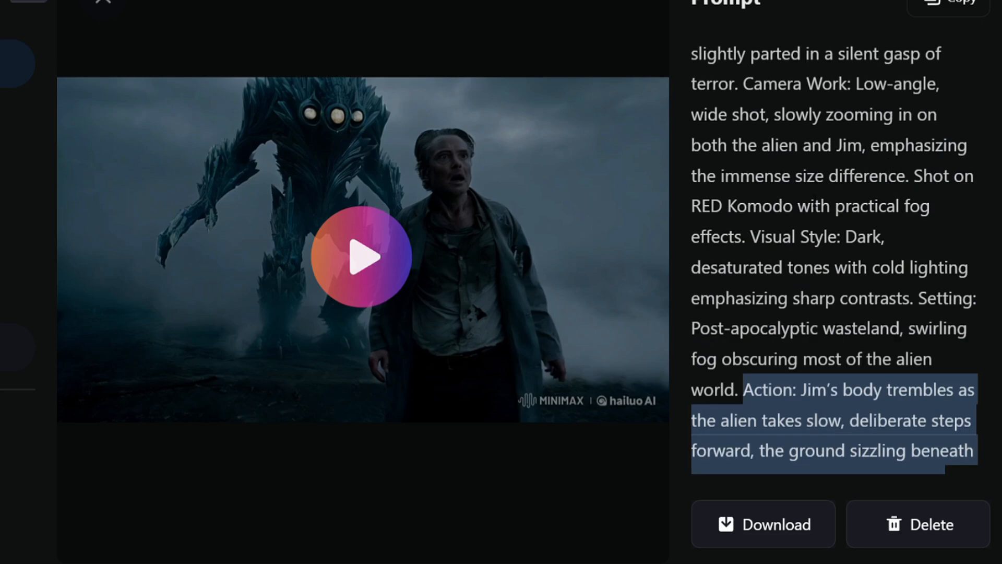
{"action": "scroll", "scroll_direction": "up", "scroll_amount": 3}
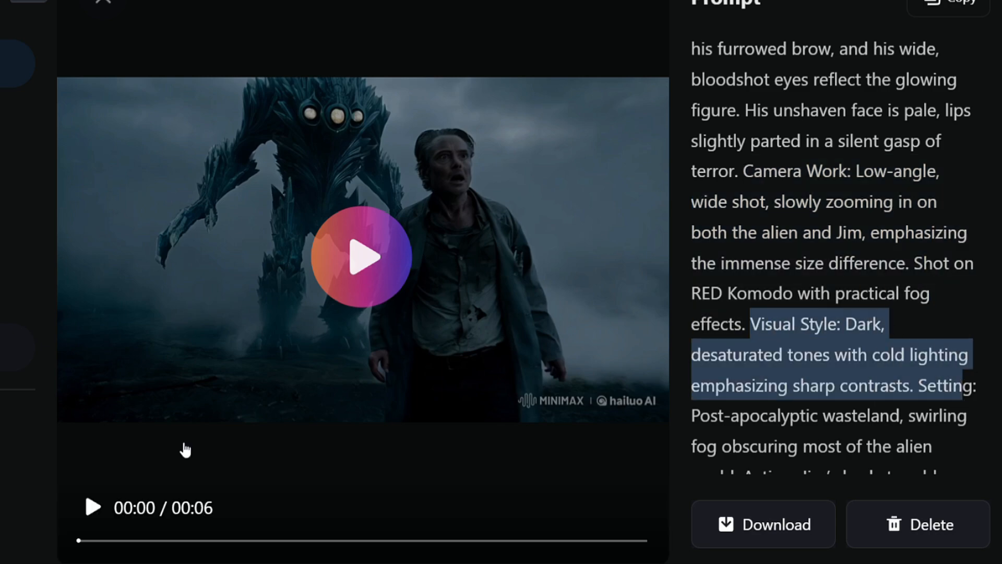
{"action": "left_click", "coordinate": [361, 257]}
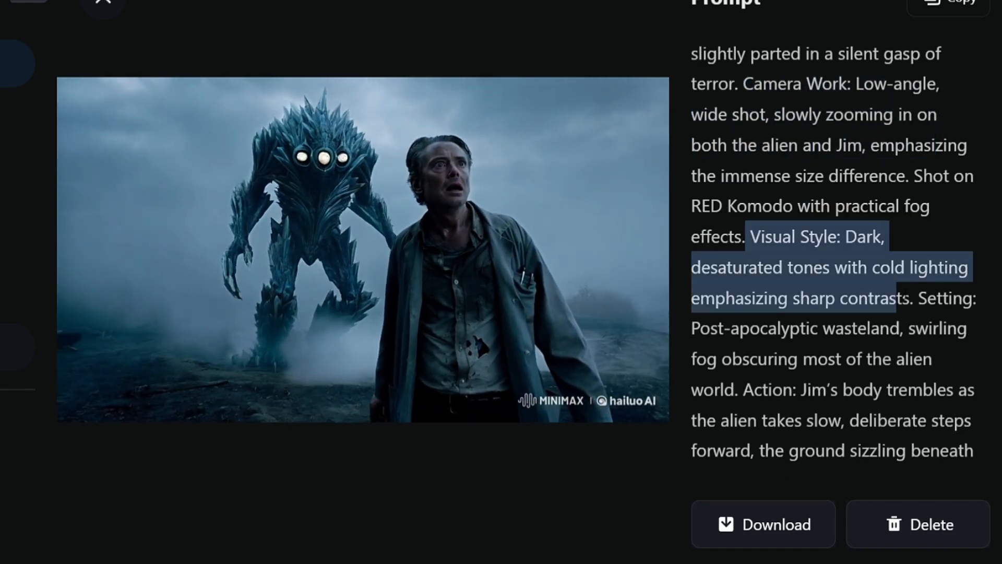
{"action": "scroll", "scroll_direction": "down", "scroll_amount": 3}
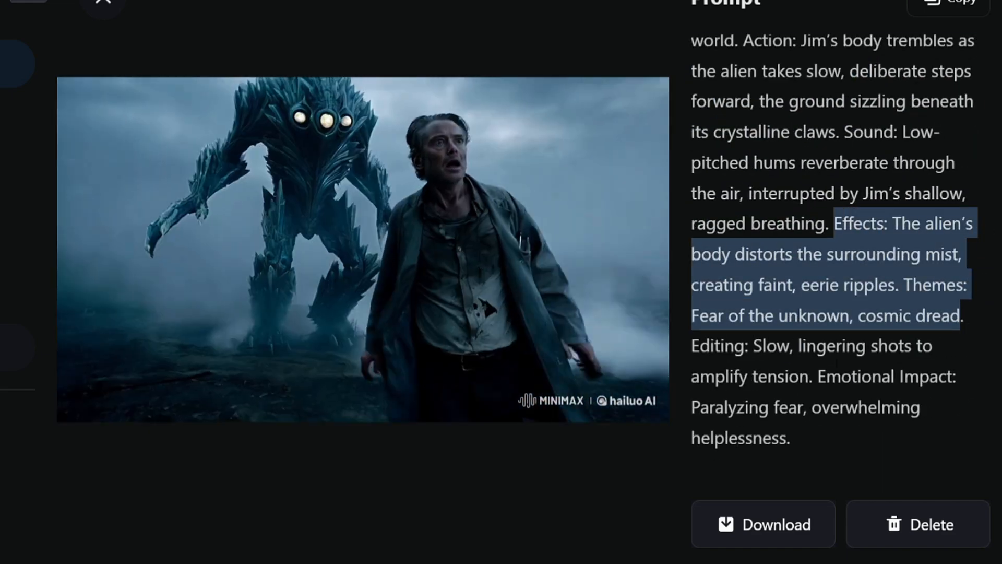
{"action": "left_click", "coordinate": [102, 3]}
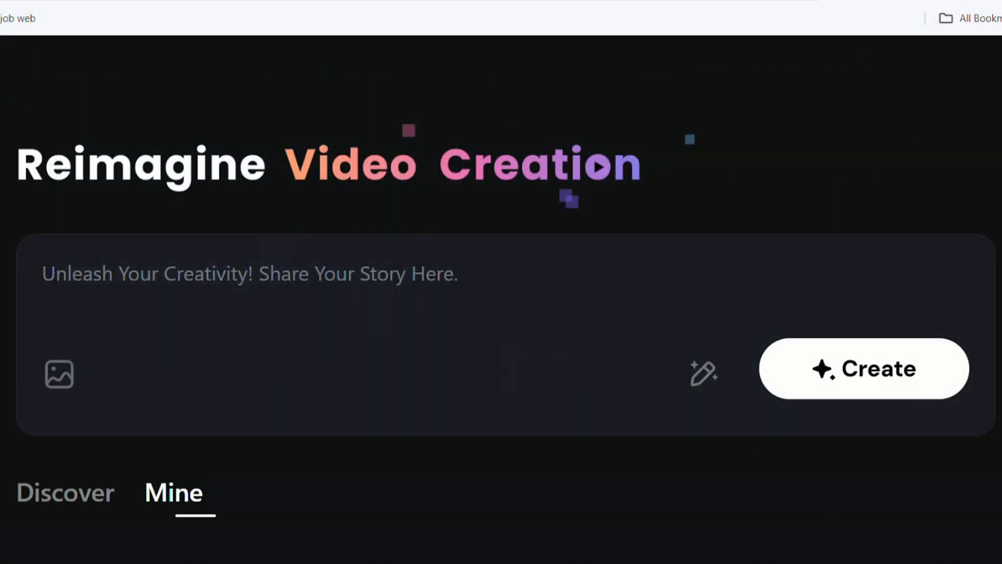
{"action": "mouse_move", "coordinate": [58, 374]}
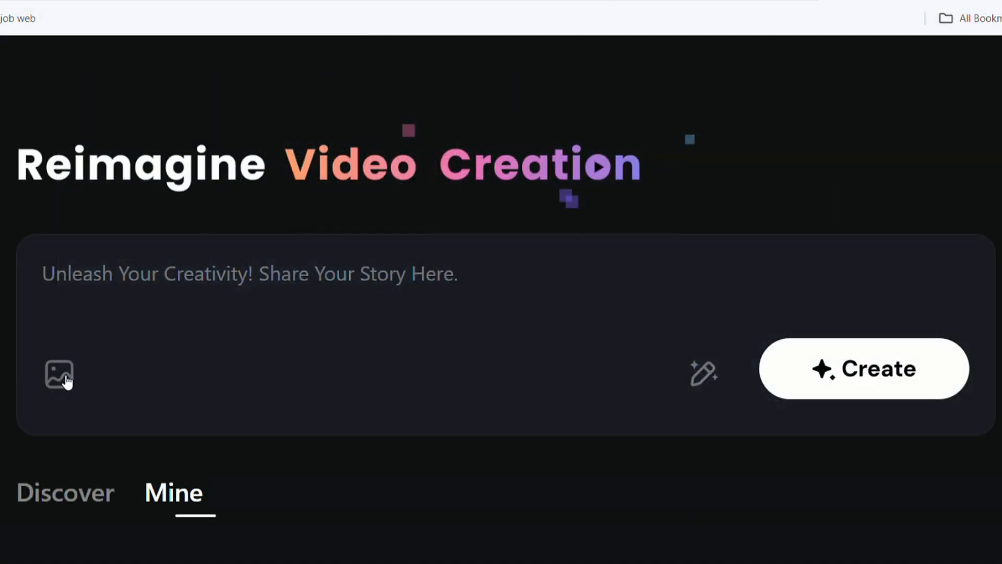
{"action": "mouse_move", "coordinate": [61, 231]}
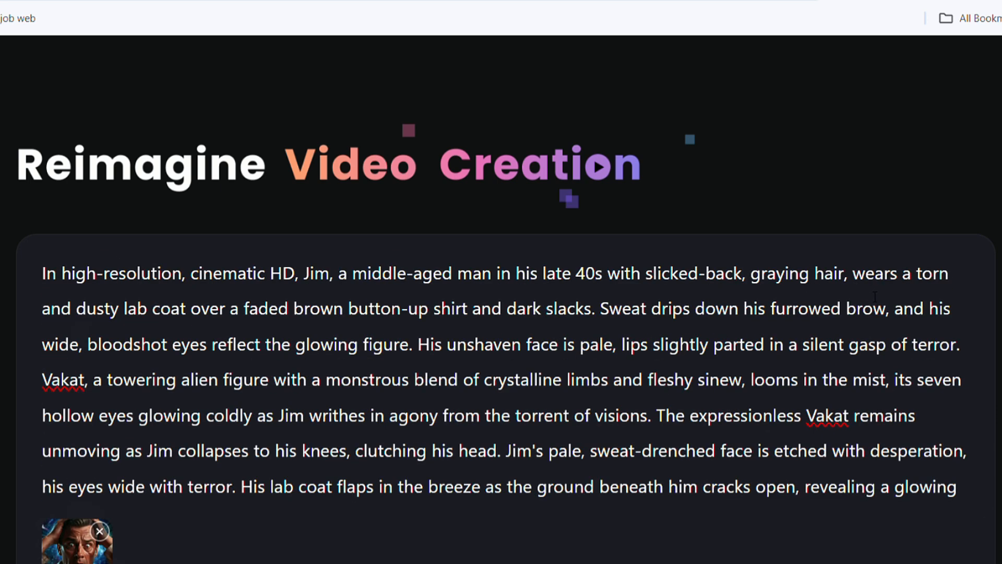
Look over the new generation with Jim's reference image and the cinematic scene prompt
{"action": "scroll", "scroll_direction": "up", "scroll_amount": 3}
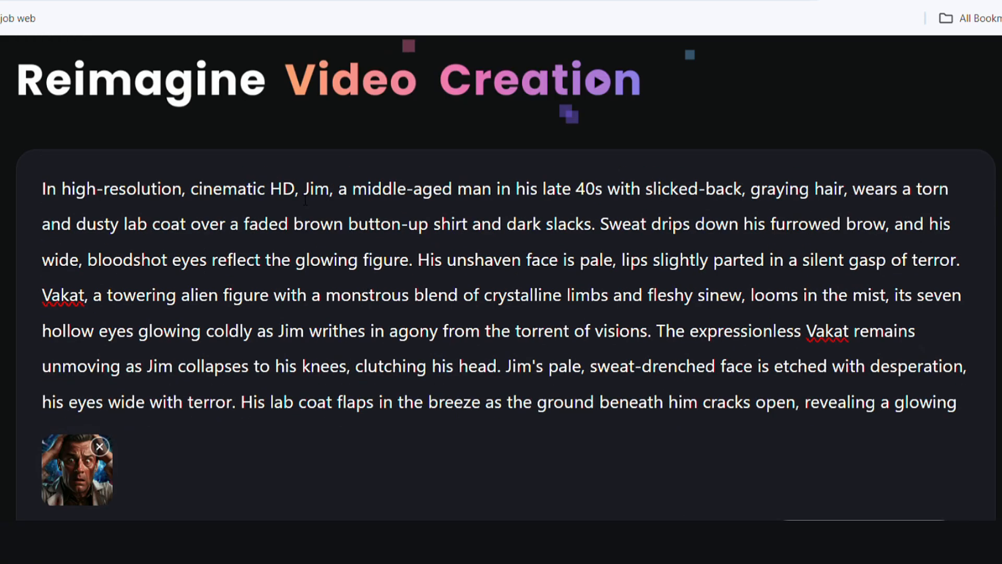
{"action": "scroll", "scroll_direction": "down", "scroll_amount": 3}
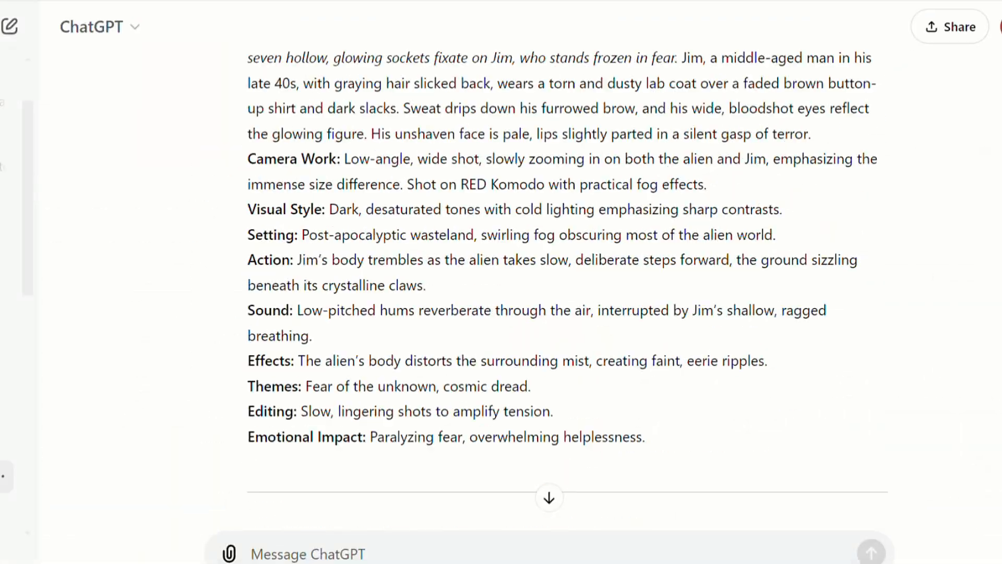
{"action": "scroll", "scroll_direction": "down", "scroll_amount": 3}
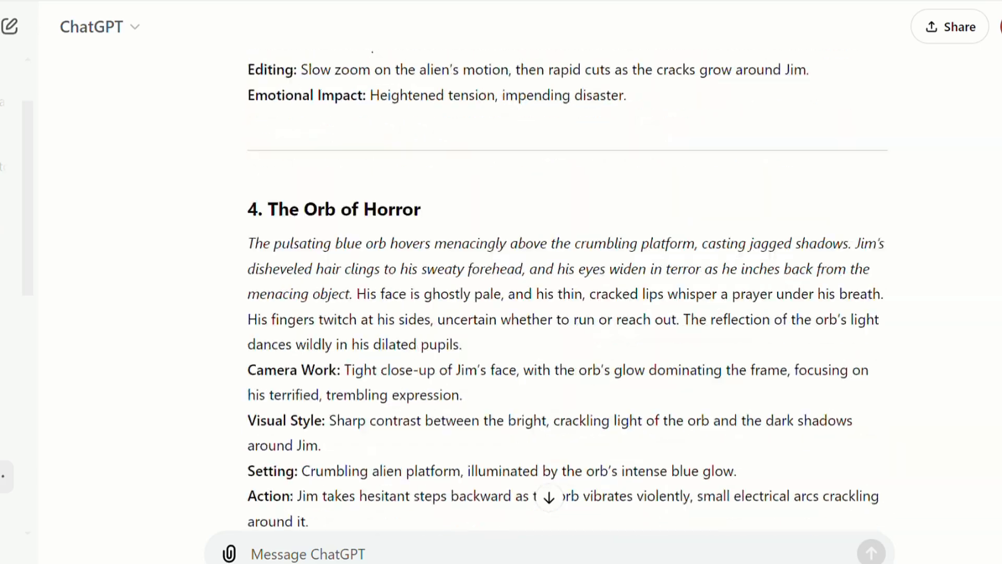
{"action": "scroll", "scroll_direction": "down", "scroll_amount": 3}
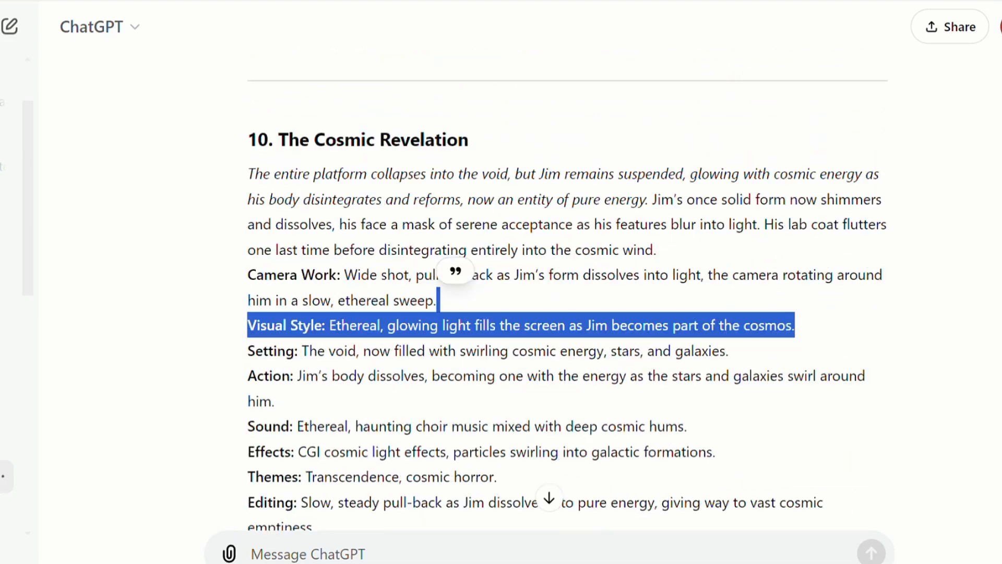
{"action": "scroll", "scroll_direction": "up", "scroll_amount": 3}
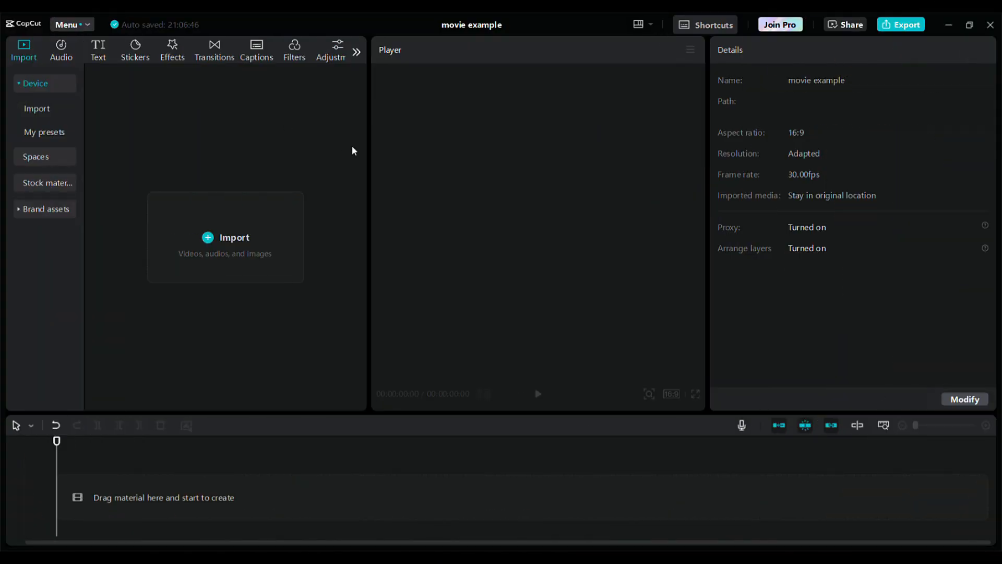
{"action": "mouse_move", "coordinate": [336, 156]}
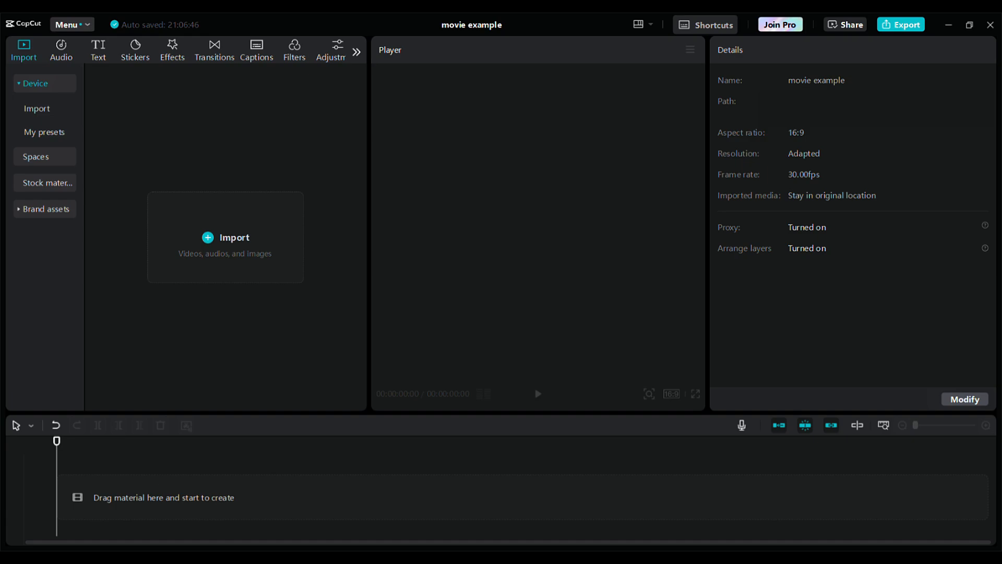
{"action": "mouse_move", "coordinate": [902, 543]}
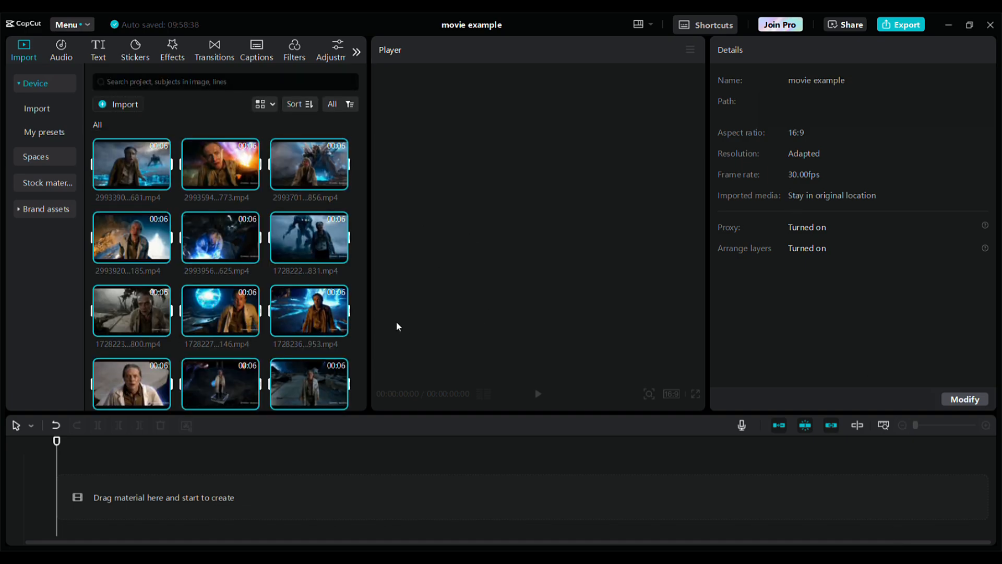
Select the close-up clip on the timeline and move playback to the start of the stacked clip
{"action": "scroll", "scroll_direction": "down", "scroll_amount": 3}
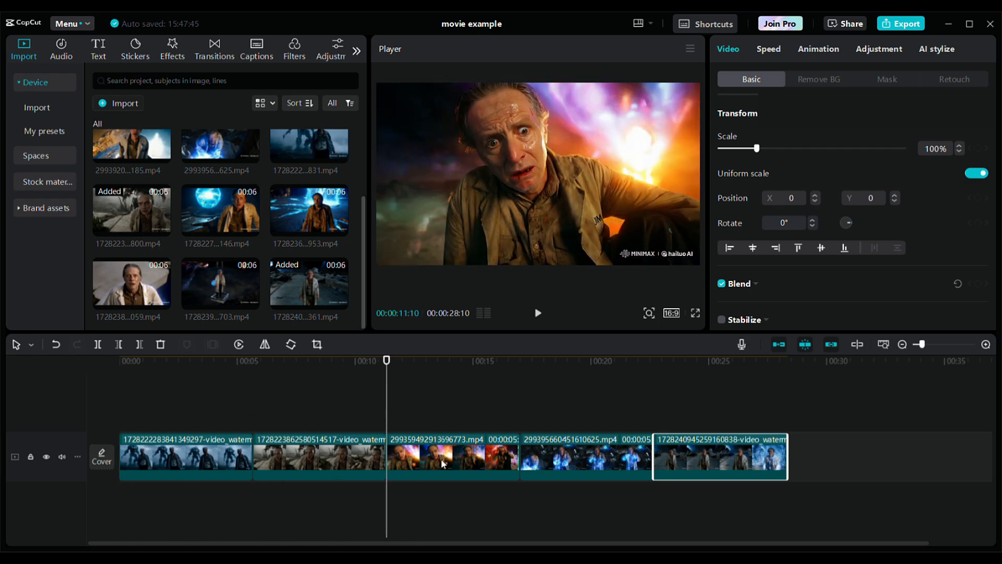
{"action": "left_click", "coordinate": [452, 456]}
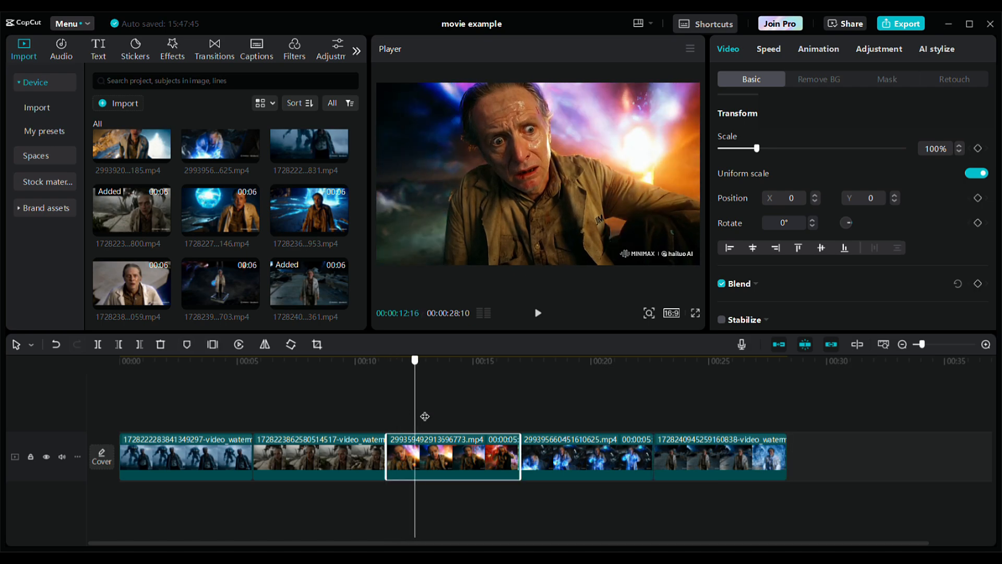
{"action": "left_click", "coordinate": [387, 360]}
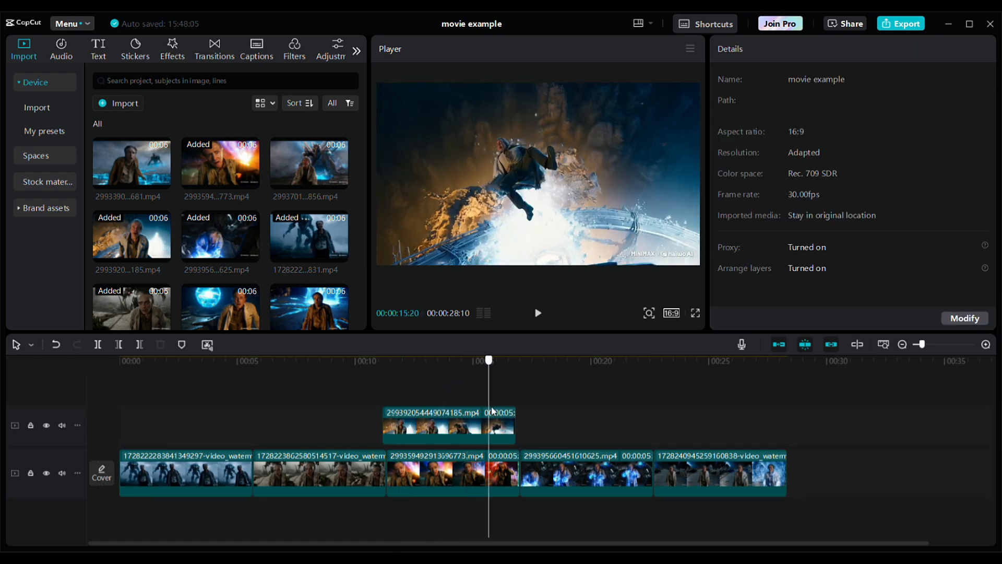
{"action": "left_click", "coordinate": [387, 360]}
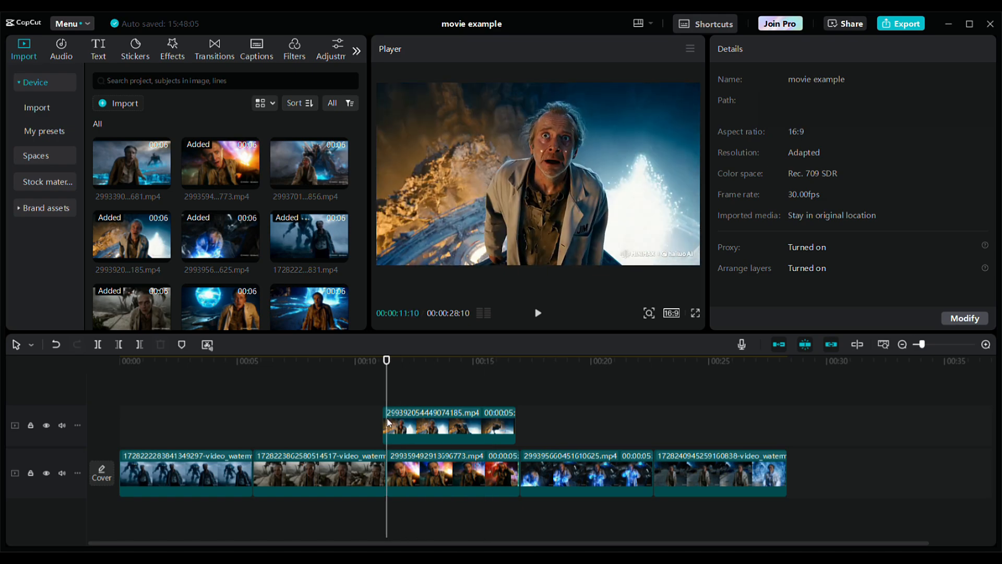
{"action": "mouse_move", "coordinate": [472, 442]}
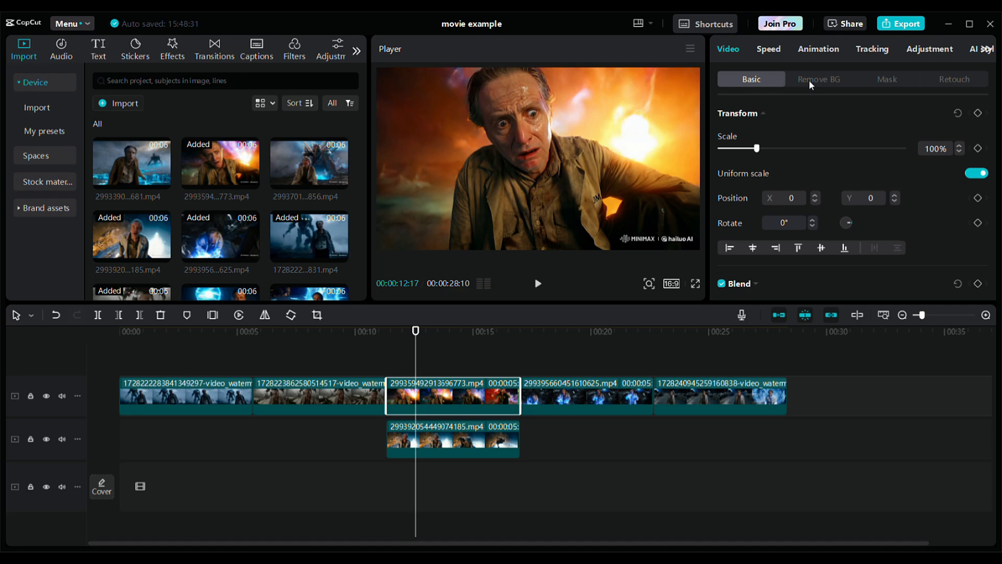
Turn on Auto removal under Remove BG for the close-up clip, then select the first clip
{"action": "left_click", "coordinate": [819, 79]}
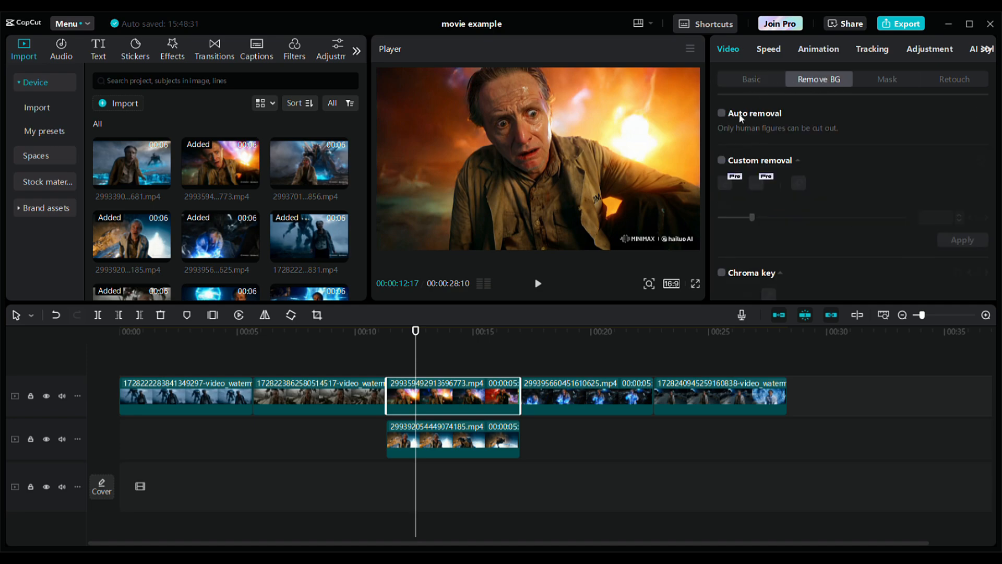
{"action": "left_click", "coordinate": [721, 113]}
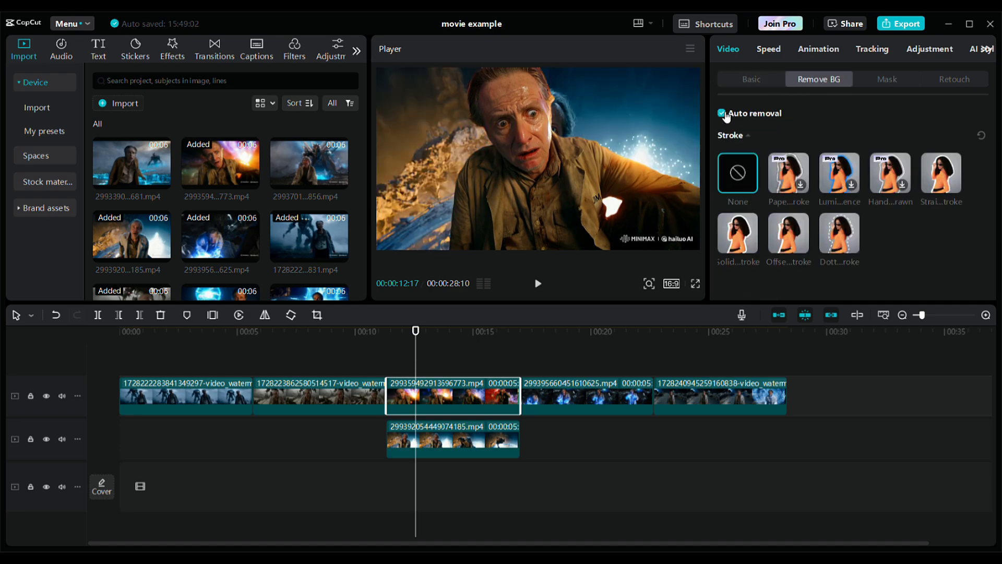
{"action": "mouse_move", "coordinate": [423, 348]}
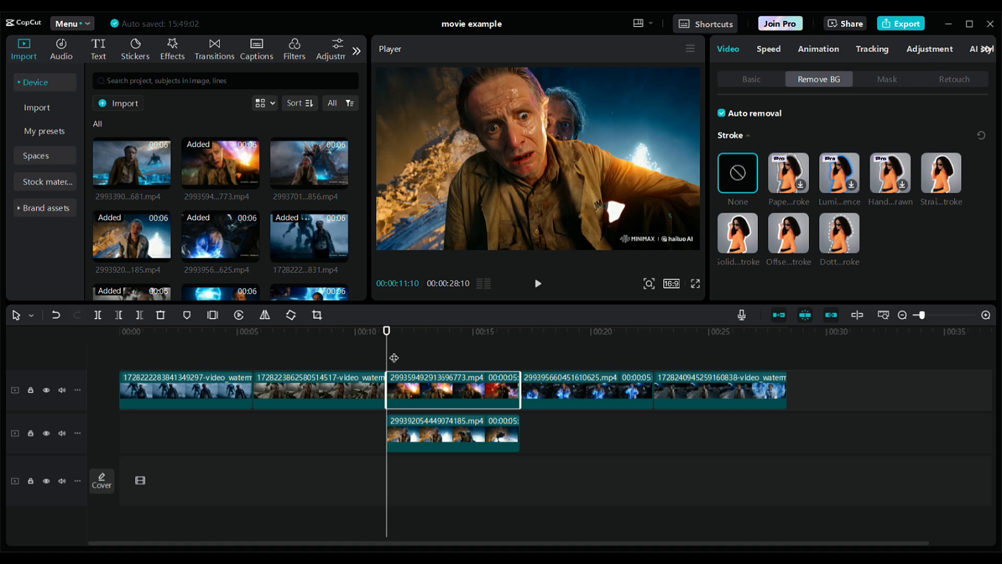
{"action": "left_click", "coordinate": [186, 390]}
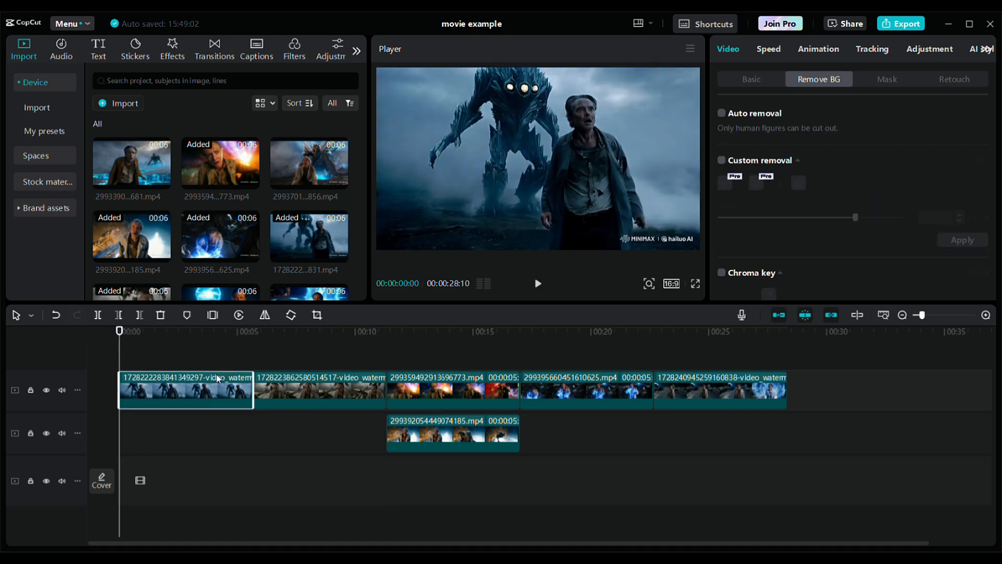
{"action": "mouse_move", "coordinate": [610, 241]}
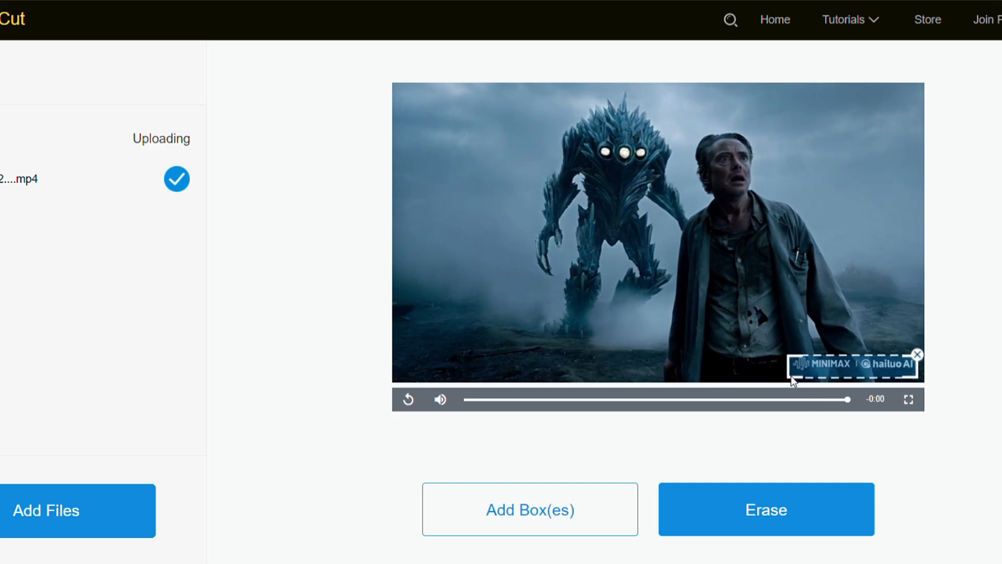
Erase the marked watermark area in BeeCut and download the cleaned clips
{"action": "left_click", "coordinate": [765, 508]}
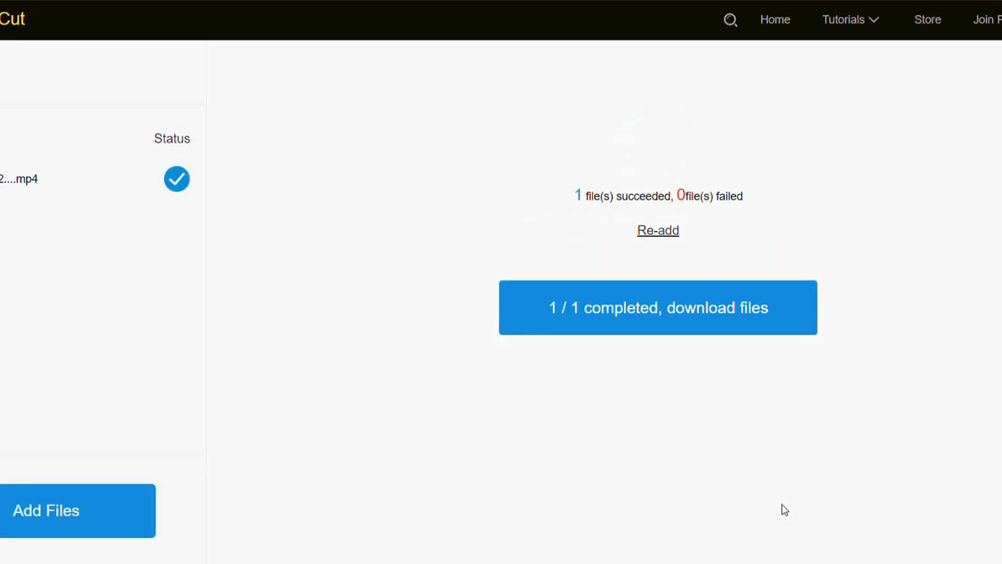
{"action": "mouse_move", "coordinate": [671, 321]}
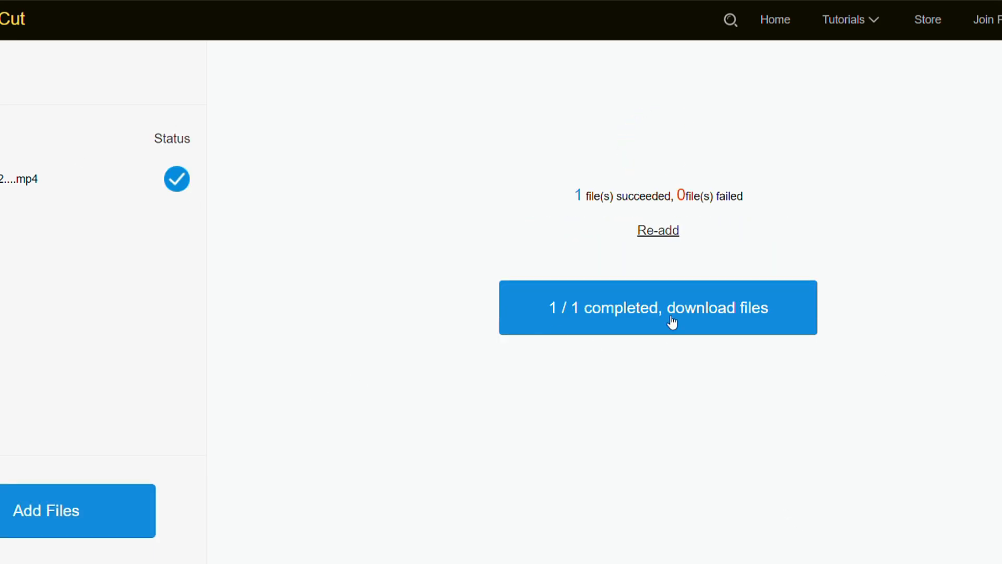
{"action": "left_click", "coordinate": [656, 307]}
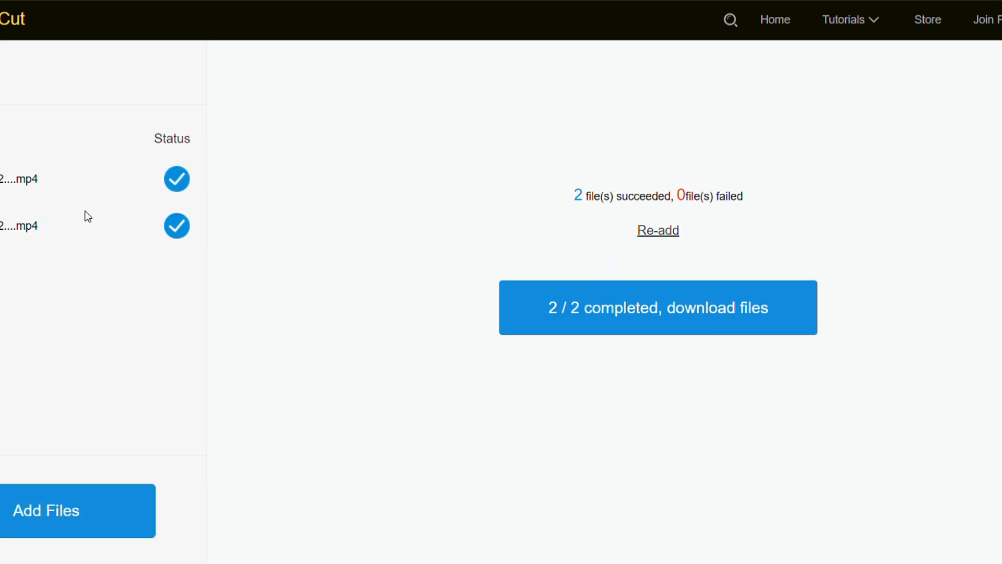
{"action": "left_click", "coordinate": [657, 307]}
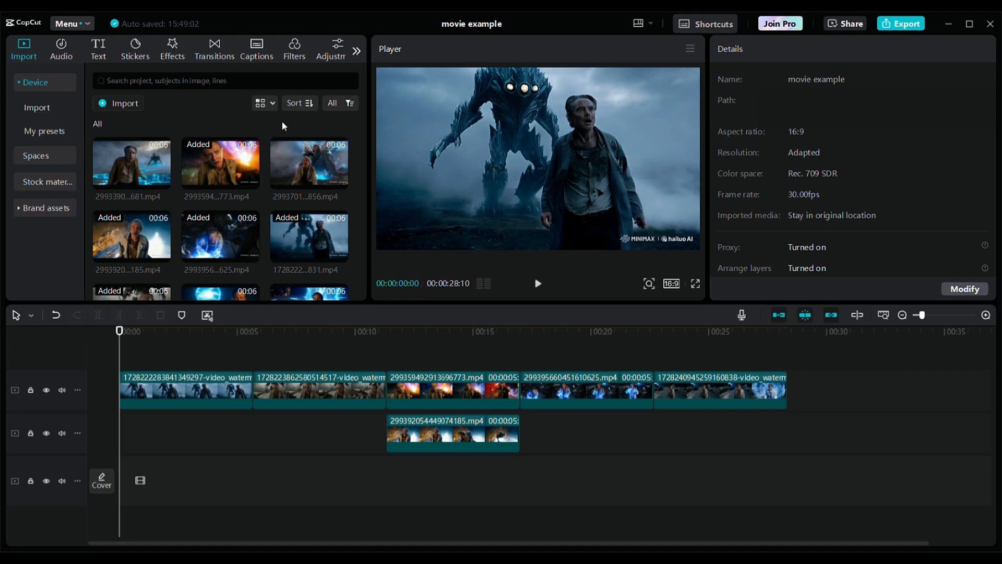
{"action": "mouse_move", "coordinate": [367, 138]}
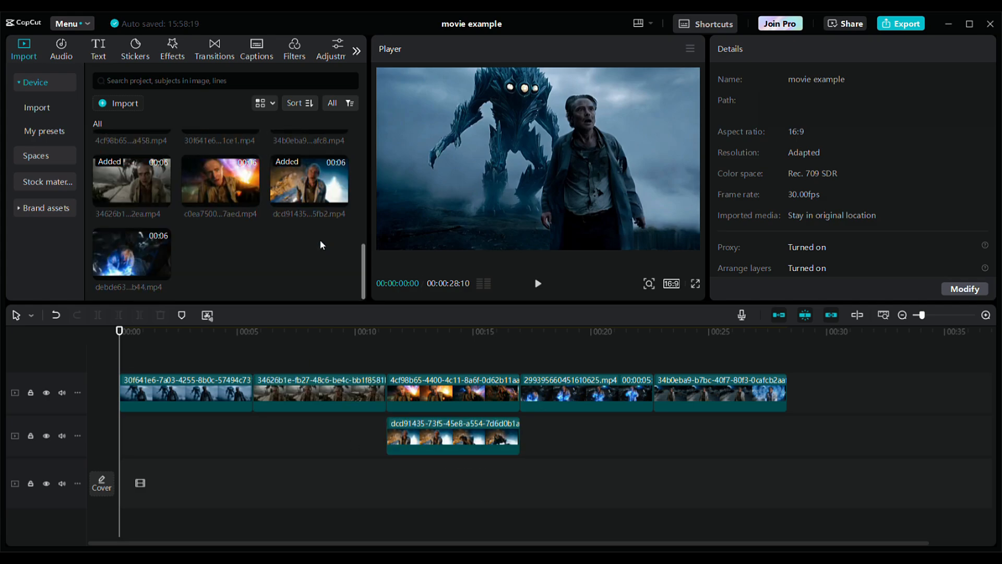
Reselect the replaced close-up clip so its Auto removal background settings show
{"action": "left_click", "coordinate": [296, 331]}
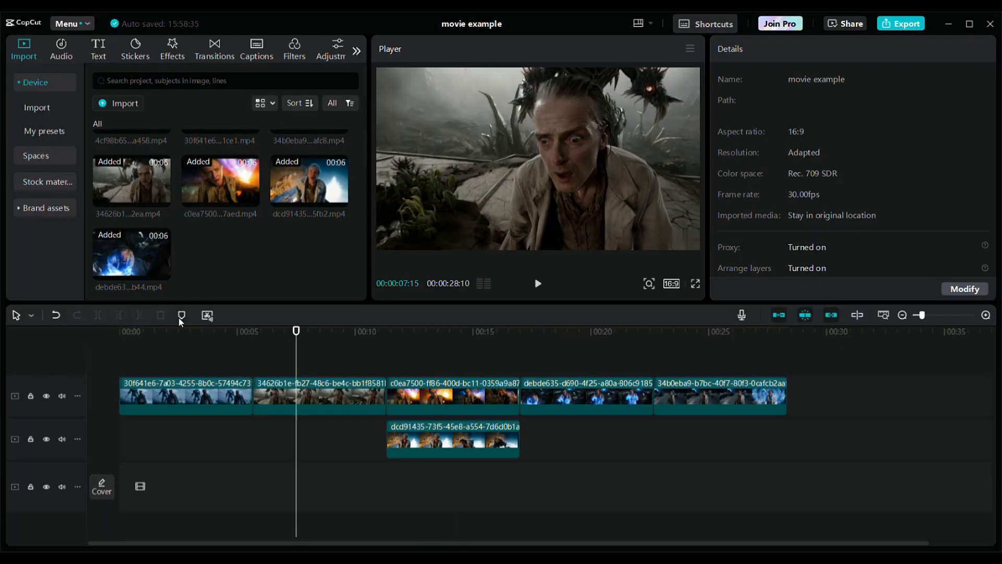
{"action": "left_click", "coordinate": [452, 395]}
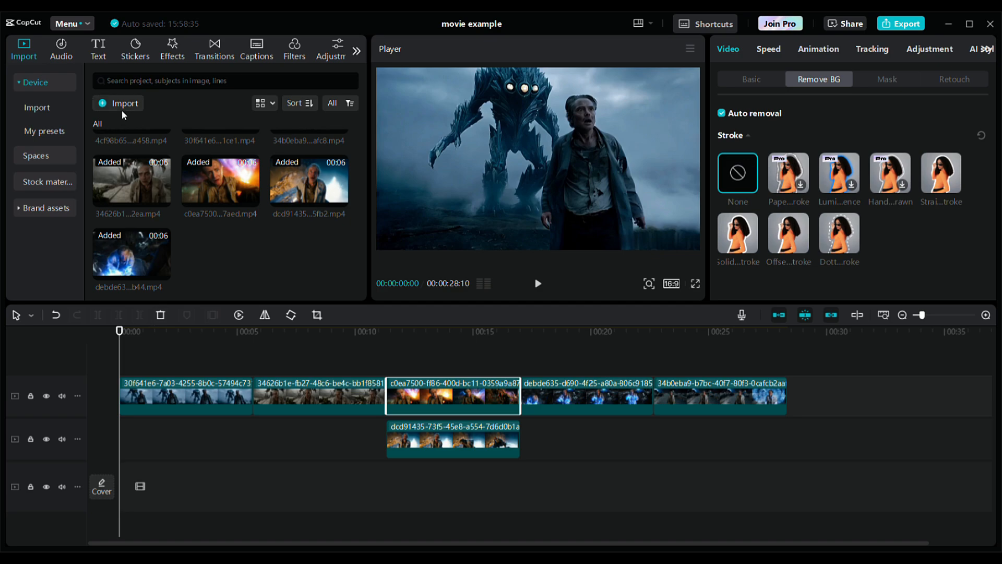
{"action": "mouse_move", "coordinate": [147, 58]}
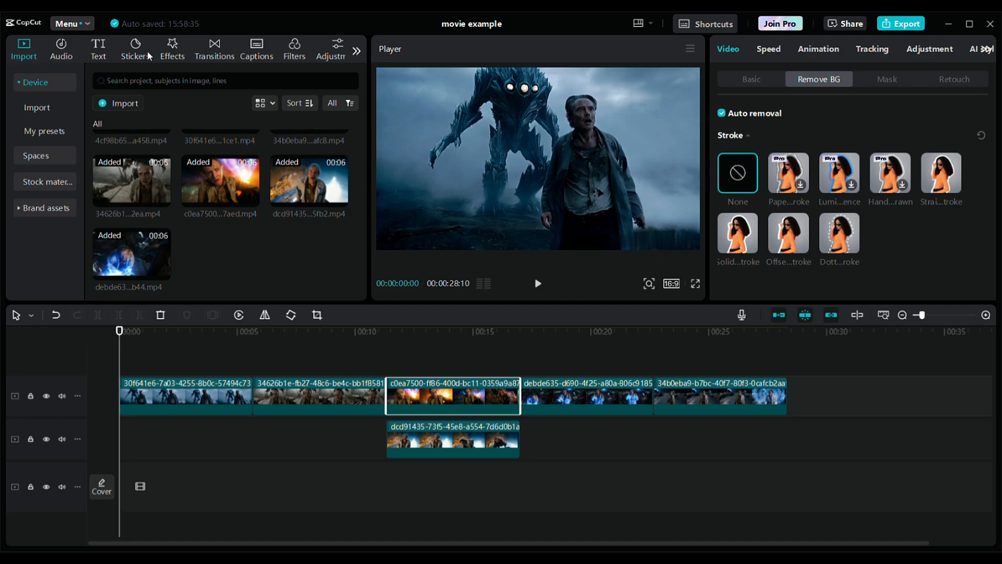
Find the Mist effect in the Effects library and lay it above the first clip
{"action": "left_click", "coordinate": [172, 48]}
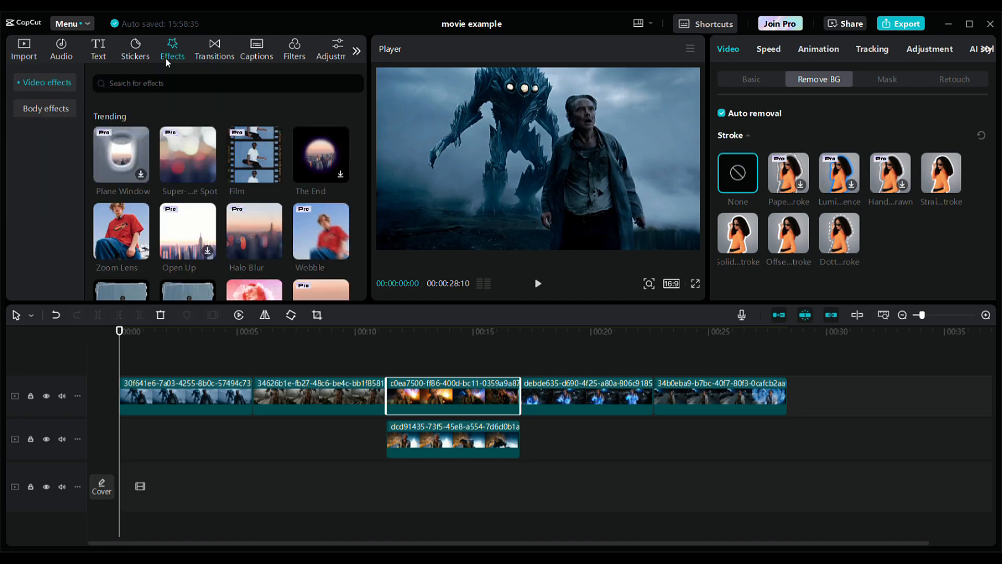
{"action": "type", "text": "mist"}
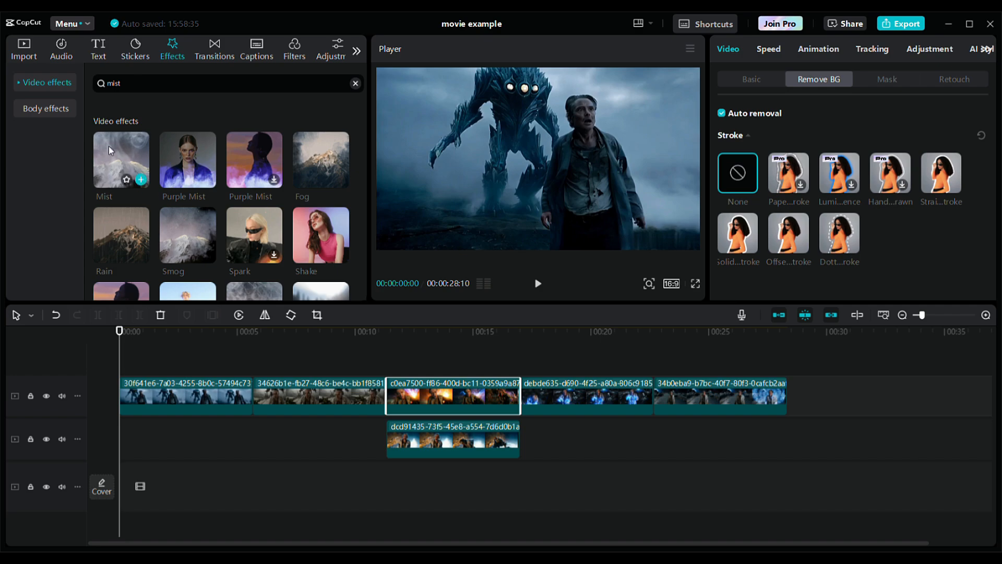
{"action": "left_click", "coordinate": [121, 159]}
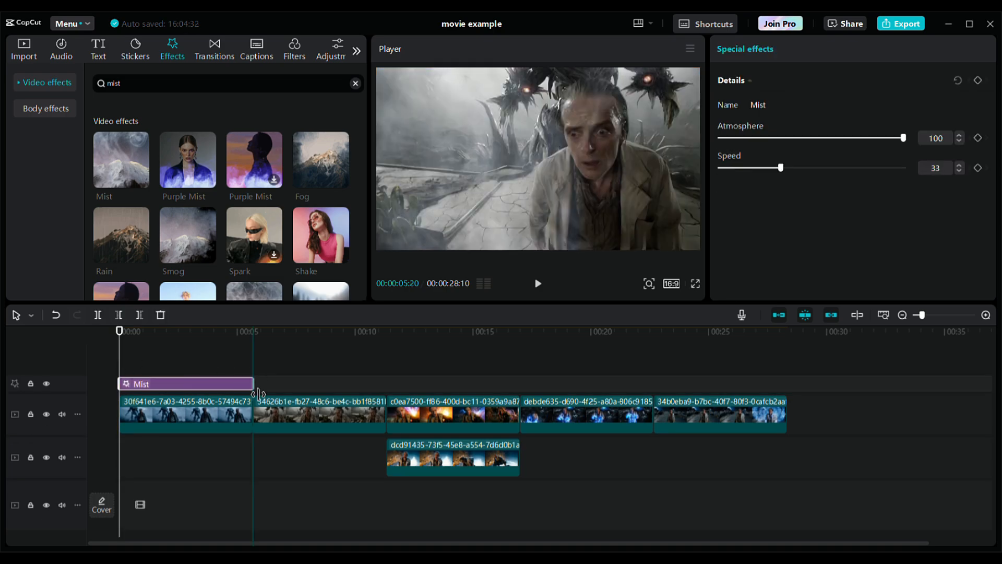
{"action": "left_click", "coordinate": [173, 371]}
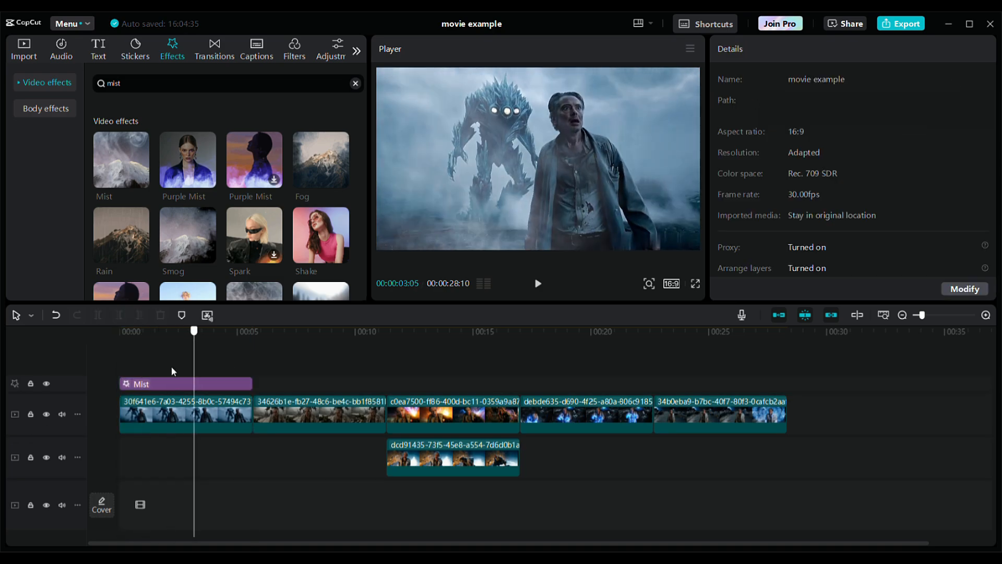
Stretch Mist to the first clip's length and ready the search for the Fuzzy effect
{"action": "left_click", "coordinate": [46, 383]}
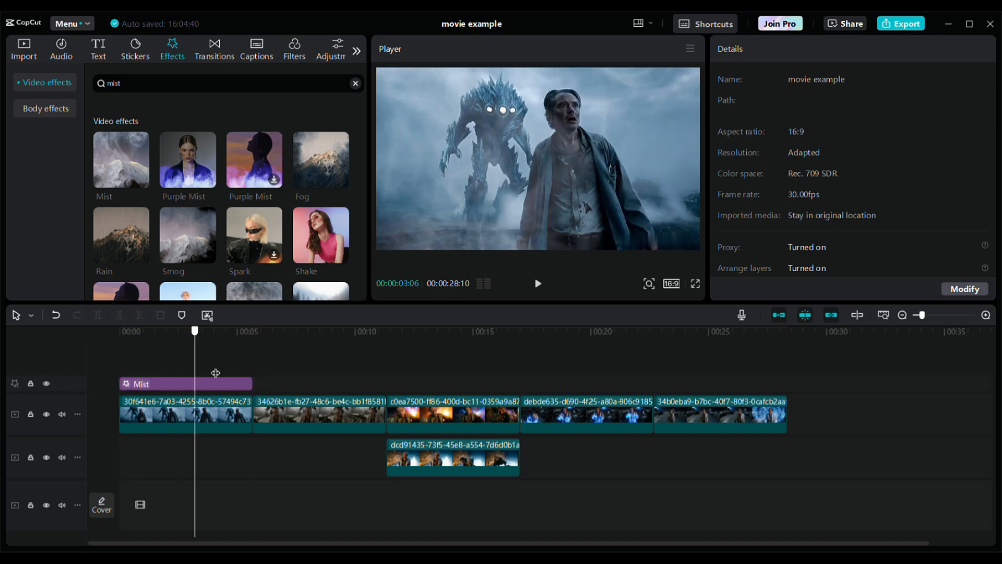
{"action": "left_click", "coordinate": [252, 332]}
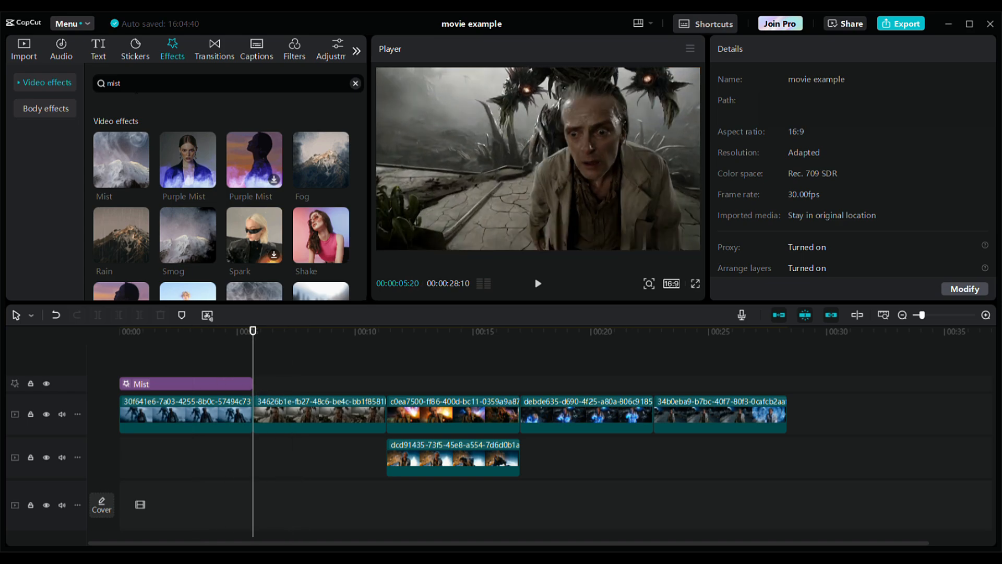
{"action": "triple_click", "coordinate": [113, 84]}
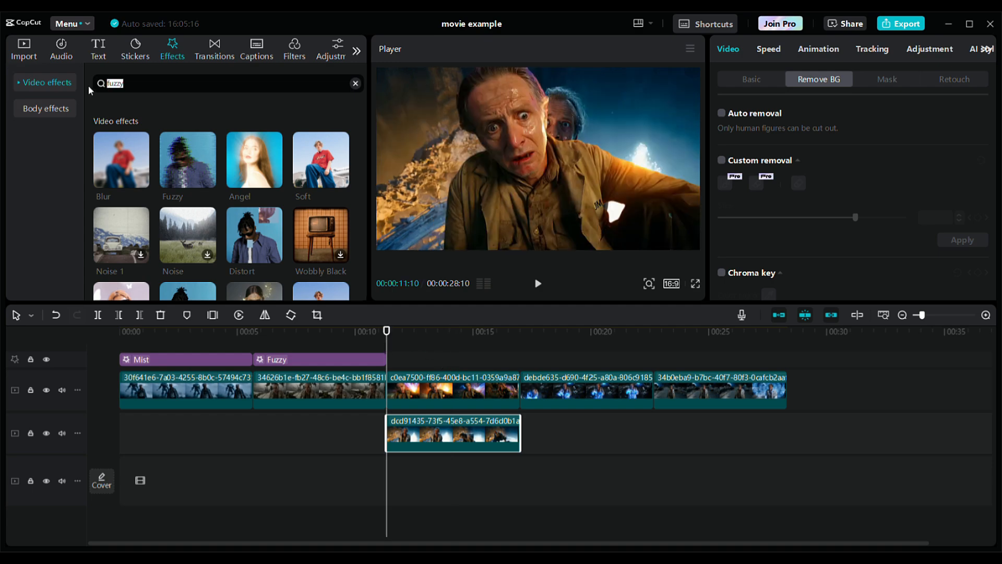
Search 'black', add Black Noise at the third clip and stretch it to the clip's end
{"action": "type", "text": "b"}
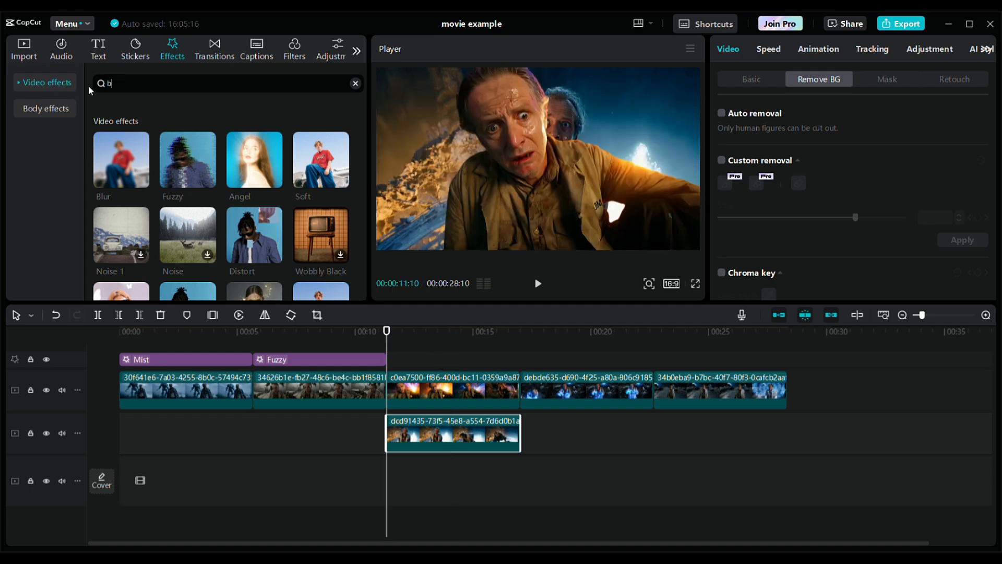
{"action": "type", "text": "black"}
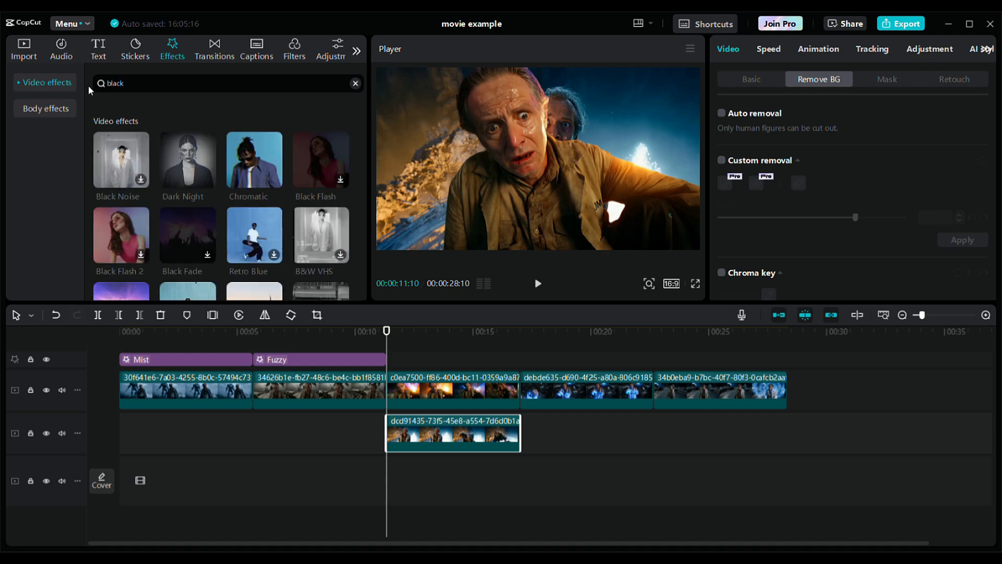
{"action": "mouse_move", "coordinate": [121, 162]}
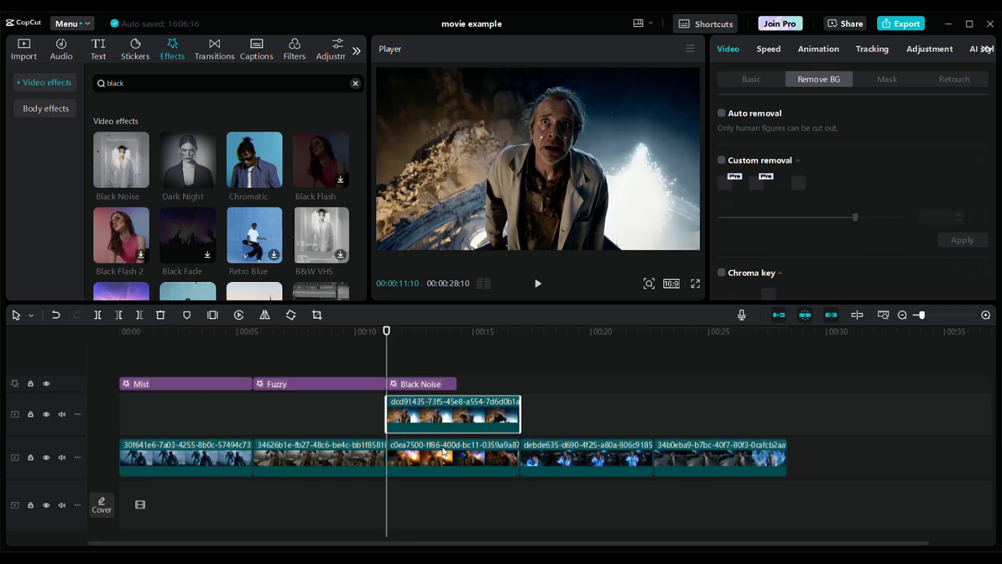
{"action": "left_click", "coordinate": [421, 384]}
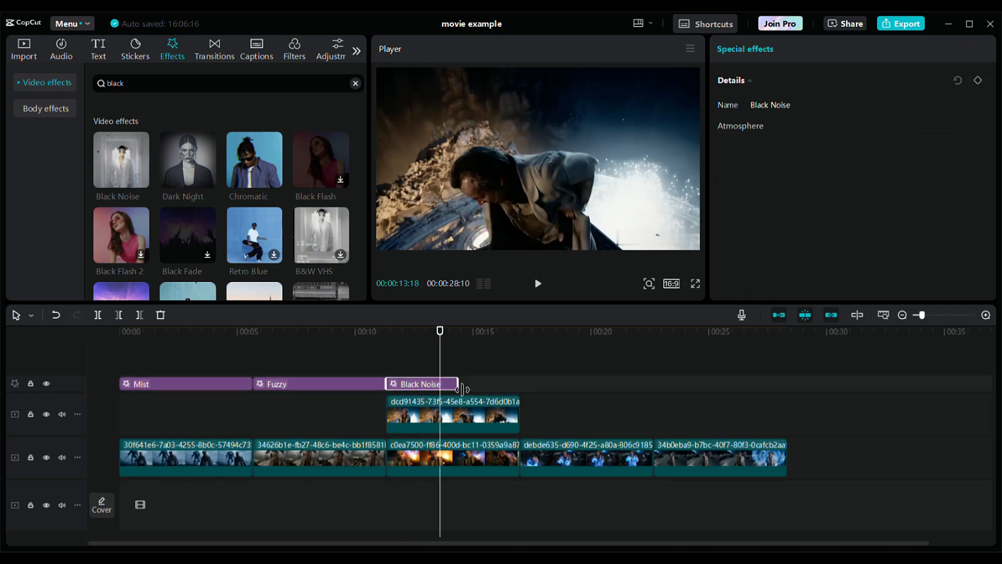
{"action": "left_click", "coordinate": [452, 409]}
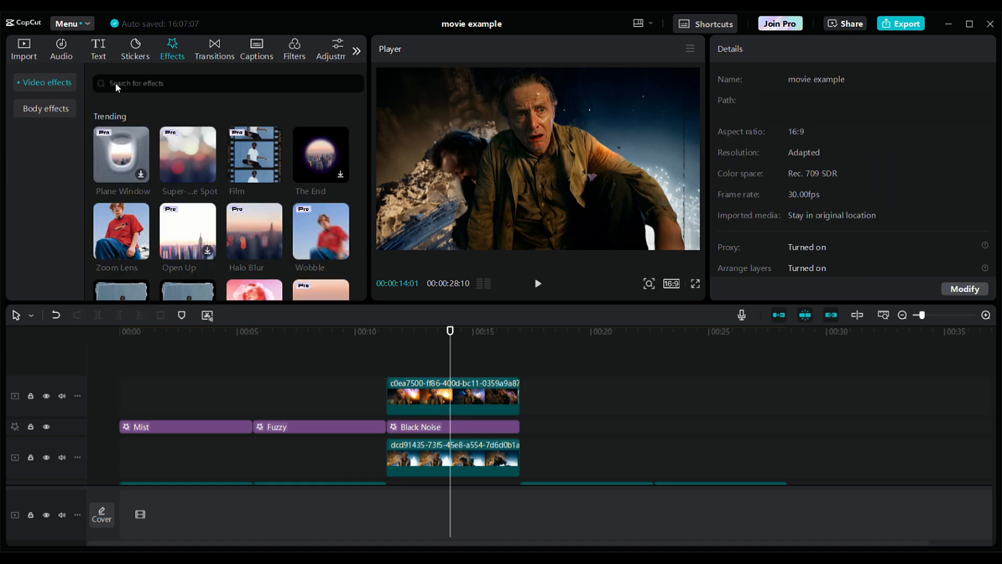
Stretch the Cut effect across clip 4 and add Invisible Person over the last clip
{"action": "type", "text": "dizzy"}
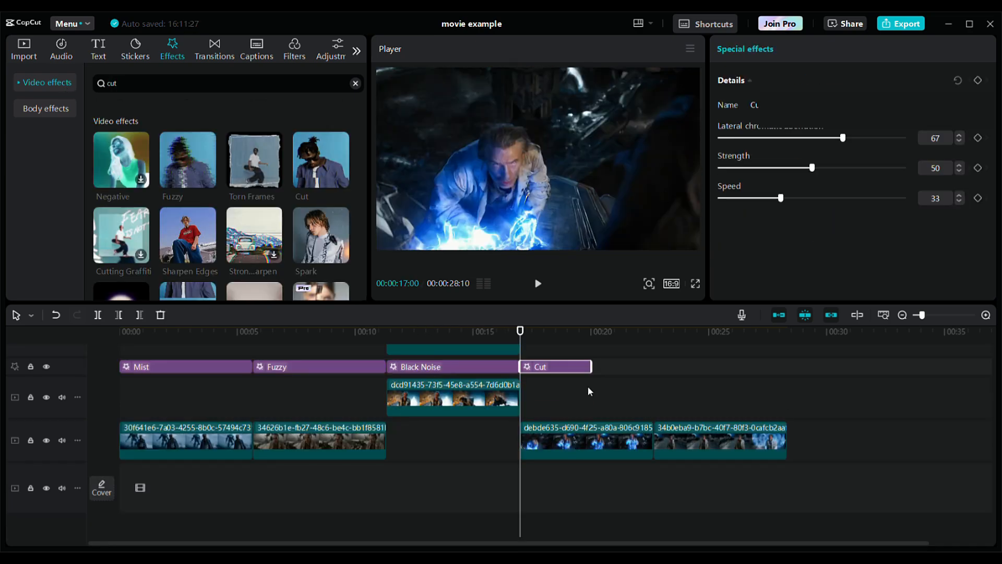
{"action": "left_click", "coordinate": [718, 439]}
{"action": "type", "text": "invisible"}
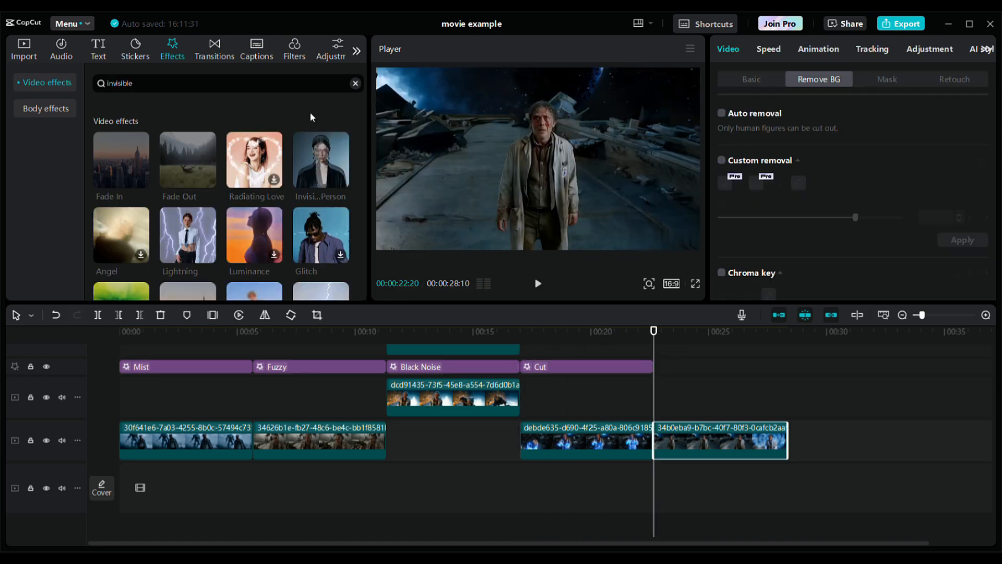
{"action": "double_click", "coordinate": [320, 160]}
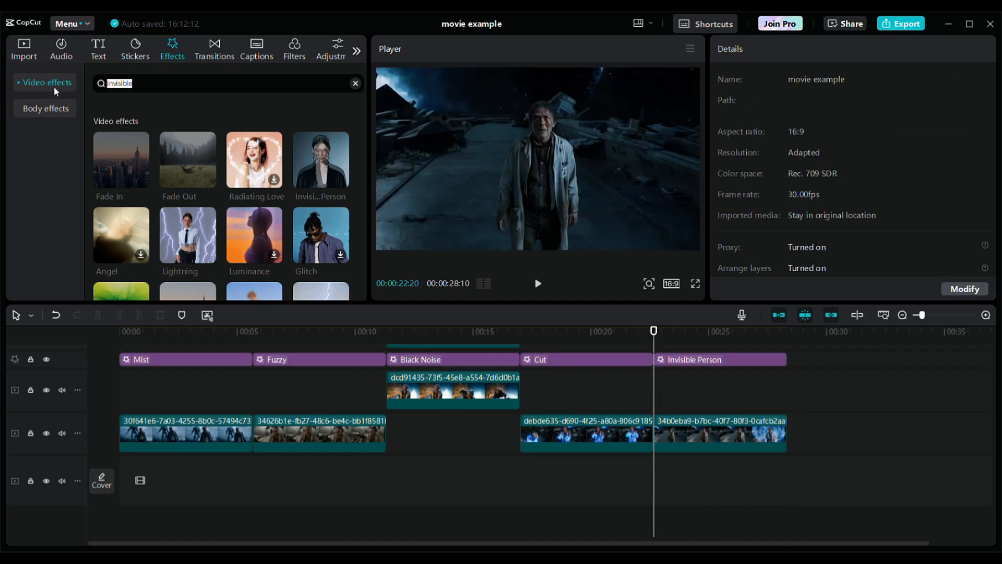
Browse the Dark effects category and reset playback to the movie's start
{"action": "left_click", "coordinate": [355, 84]}
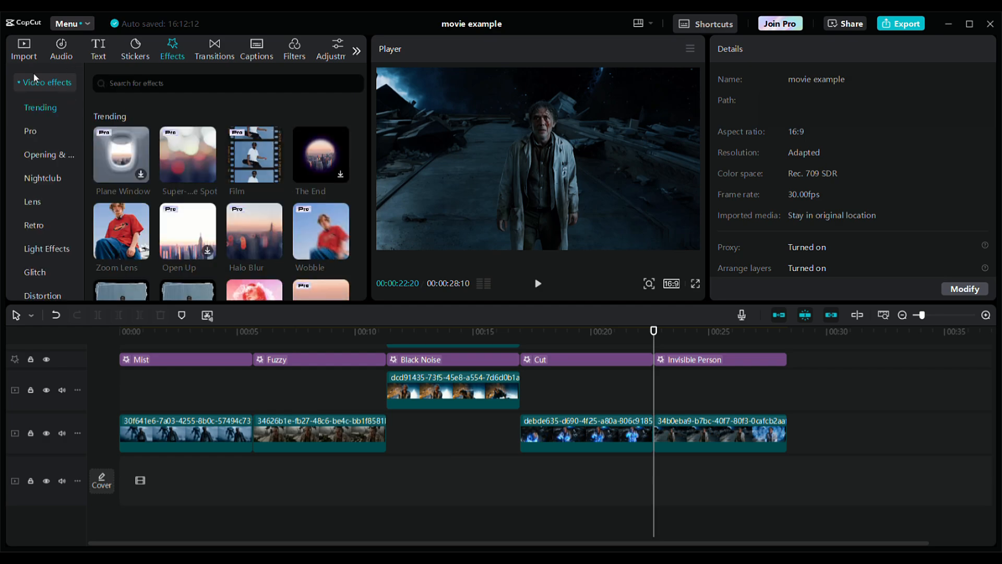
{"action": "scroll", "scroll_direction": "down", "scroll_amount": 3}
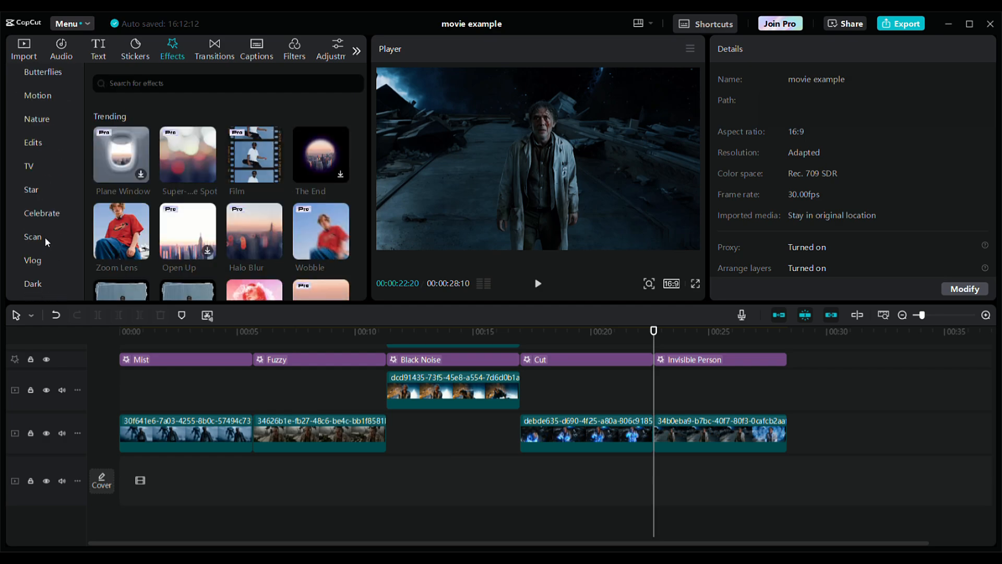
{"action": "scroll", "scroll_direction": "down", "scroll_amount": 3}
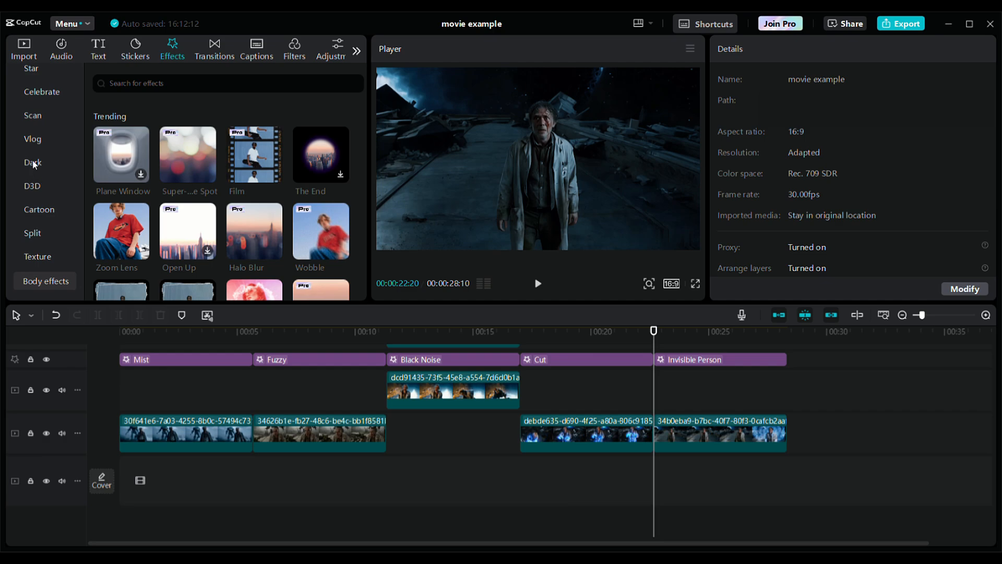
{"action": "left_click", "coordinate": [32, 163]}
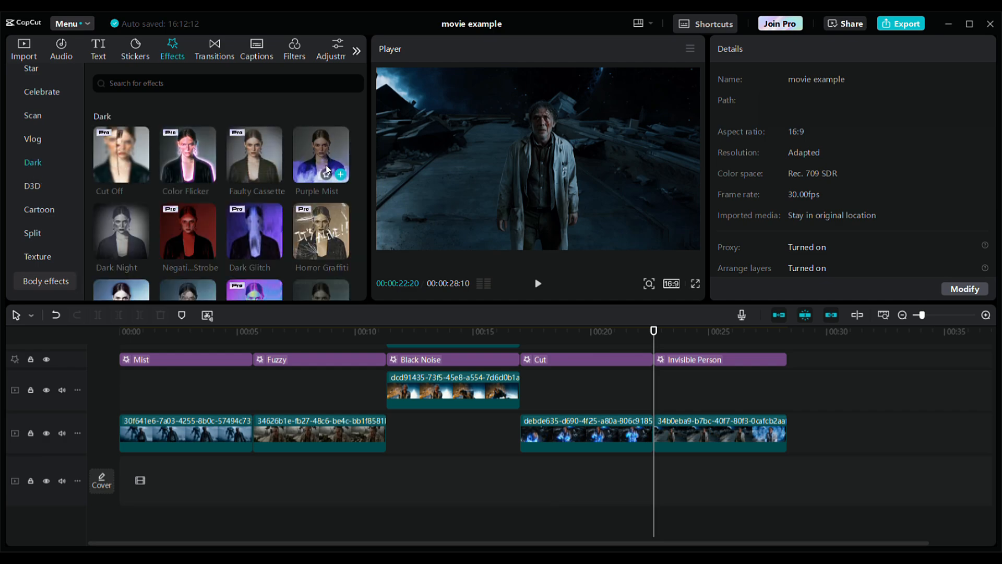
{"action": "scroll", "scroll_direction": "down", "scroll_amount": 3}
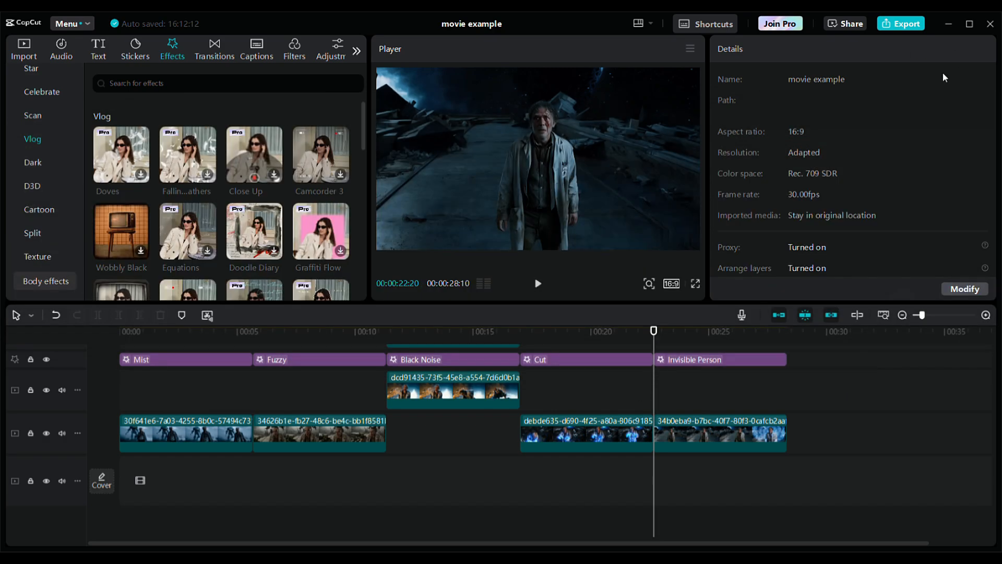
{"action": "left_click", "coordinate": [186, 433]}
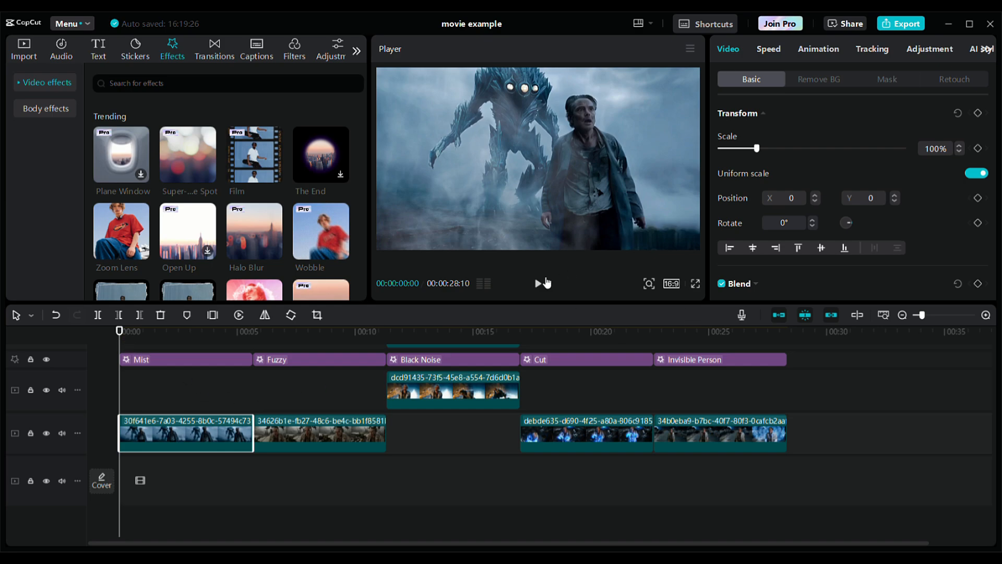
Preview the first clip and select it for a keyframed 380% scale zoom onto the man's face
{"action": "left_click", "coordinate": [542, 283]}
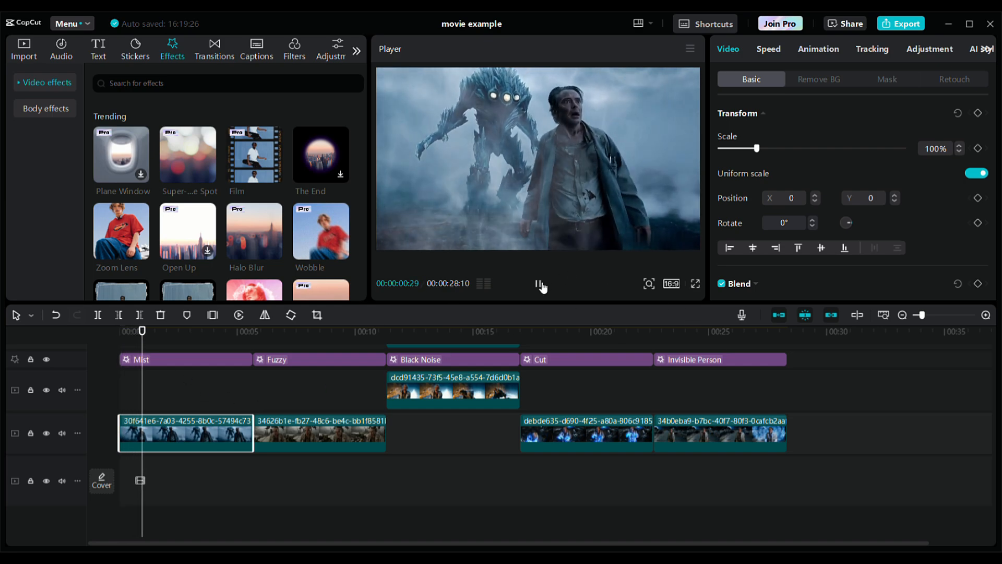
{"action": "left_click", "coordinate": [541, 284]}
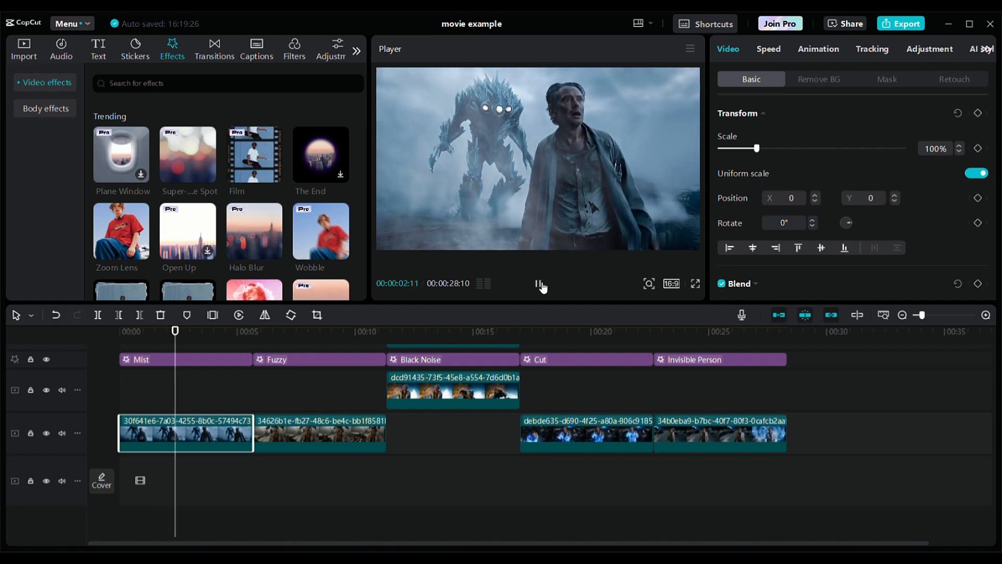
{"action": "left_click", "coordinate": [540, 284]}
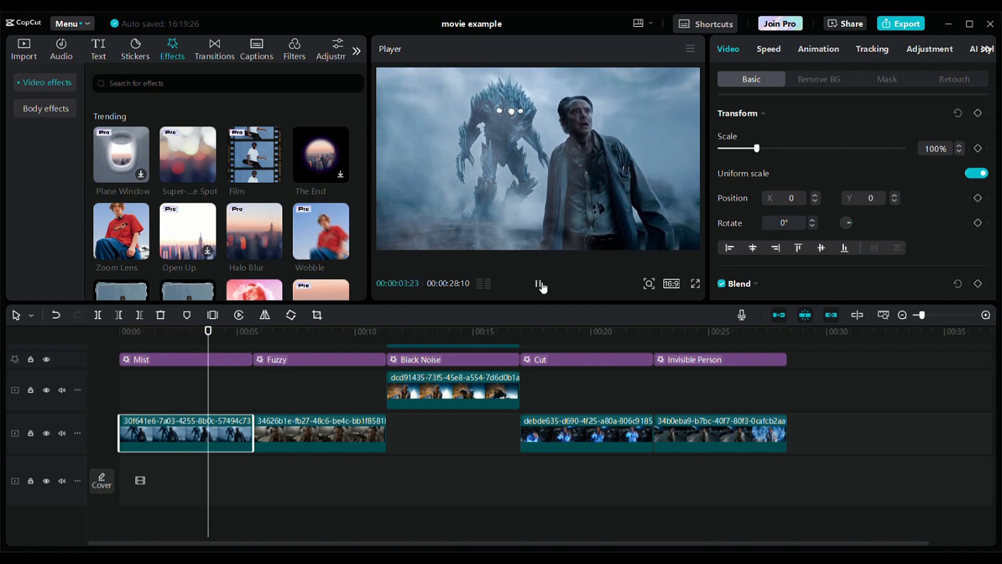
{"action": "left_click", "coordinate": [540, 284]}
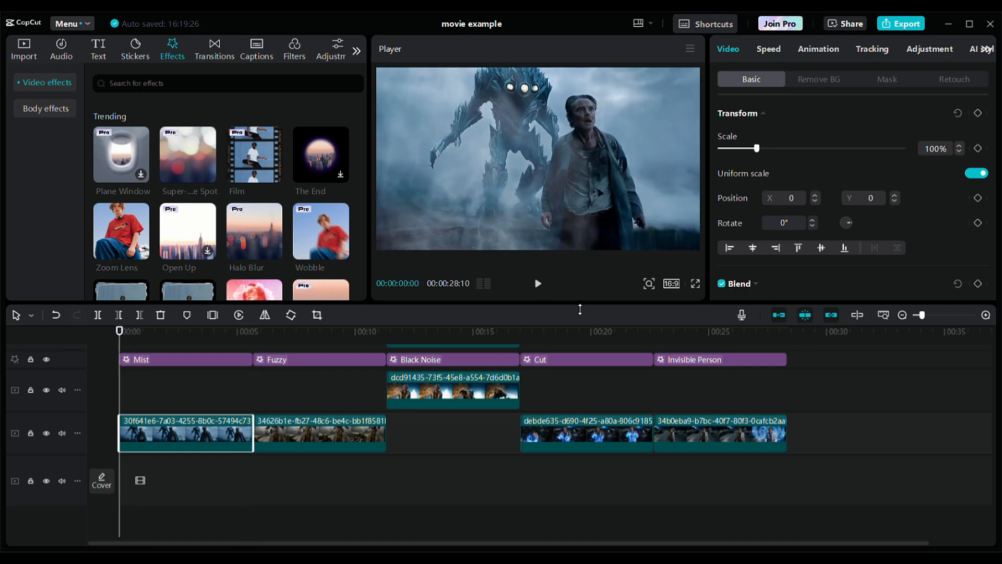
{"action": "left_click", "coordinate": [538, 283]}
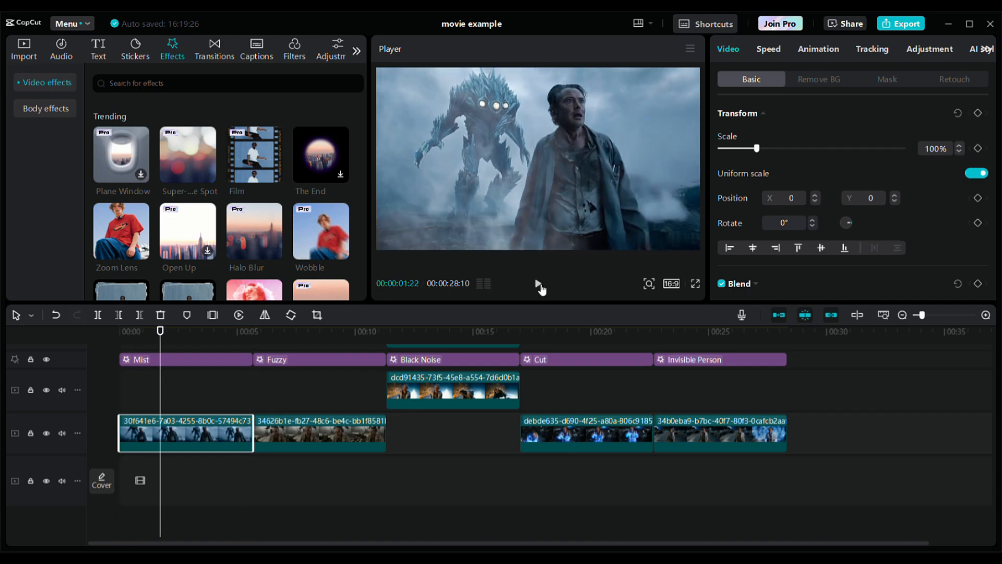
{"action": "left_click", "coordinate": [538, 283]}
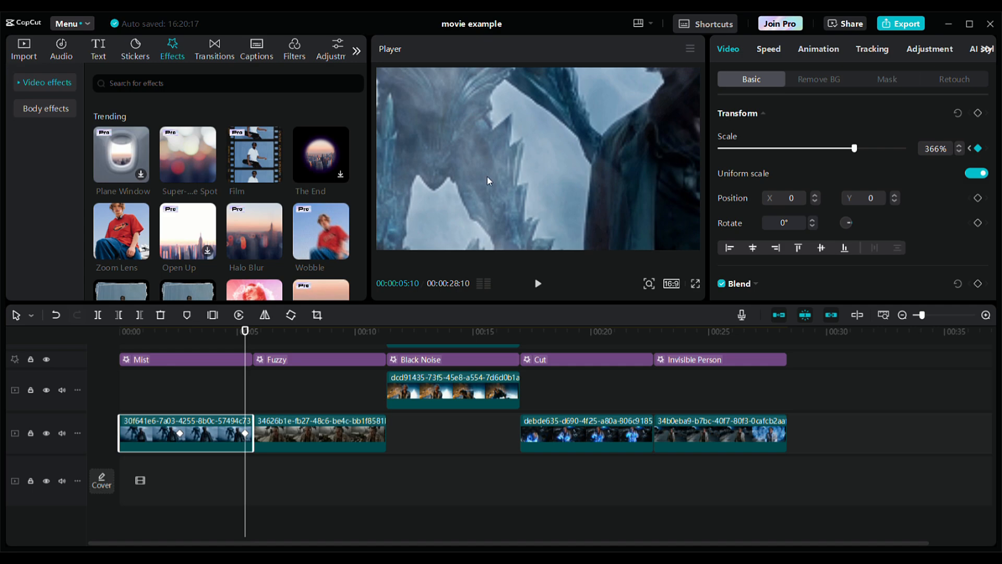
{"action": "mouse_move", "coordinate": [690, 151]}
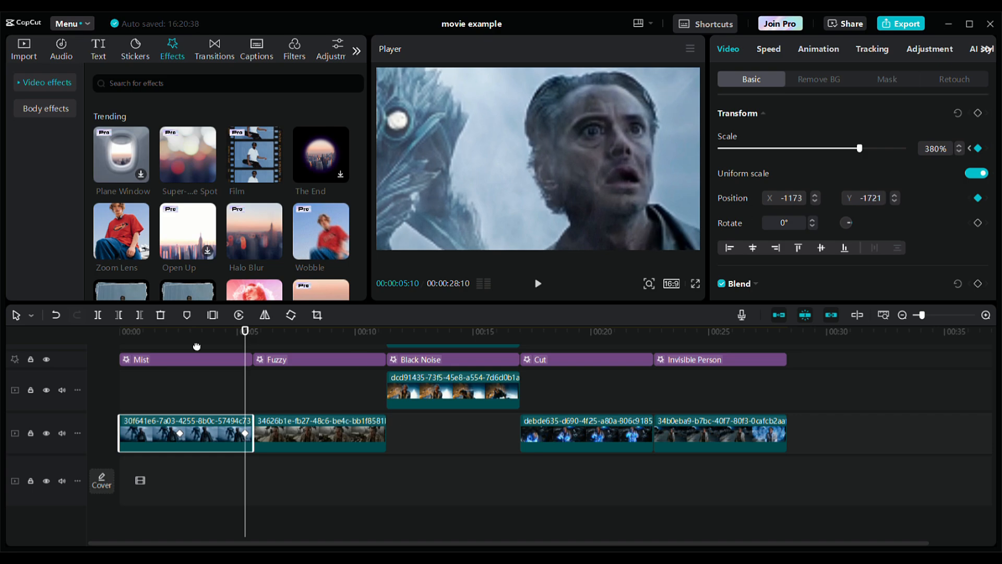
{"action": "left_click", "coordinate": [181, 331]}
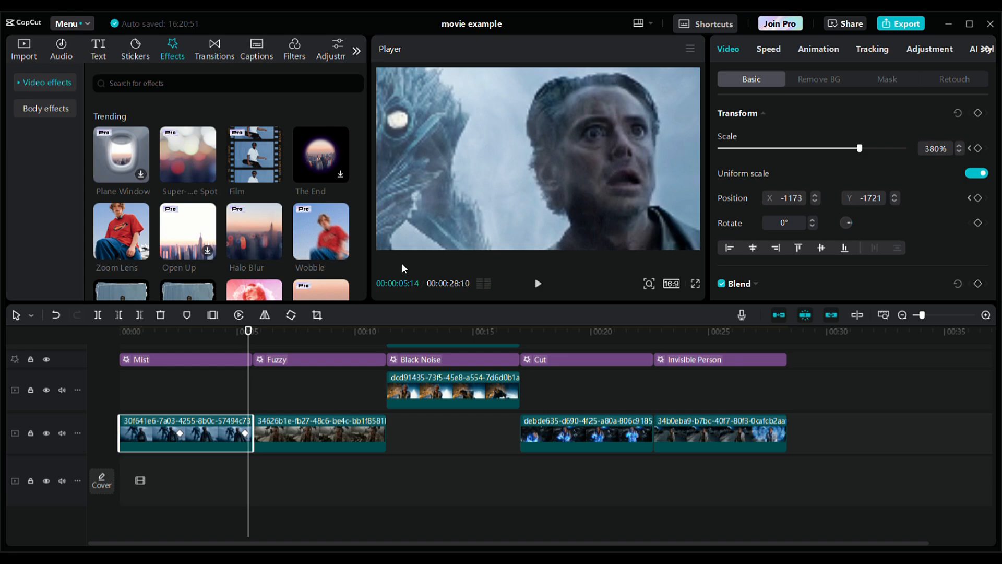
{"action": "mouse_move", "coordinate": [566, 375]}
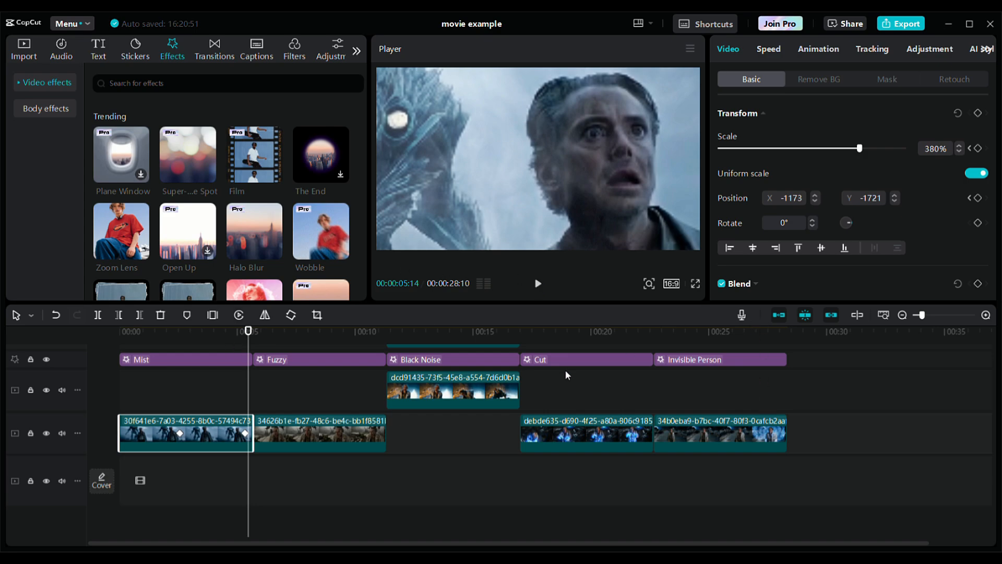
Browse Transitions to place Dissolve between clips 1–2 and 3–4
{"action": "left_click", "coordinate": [213, 49]}
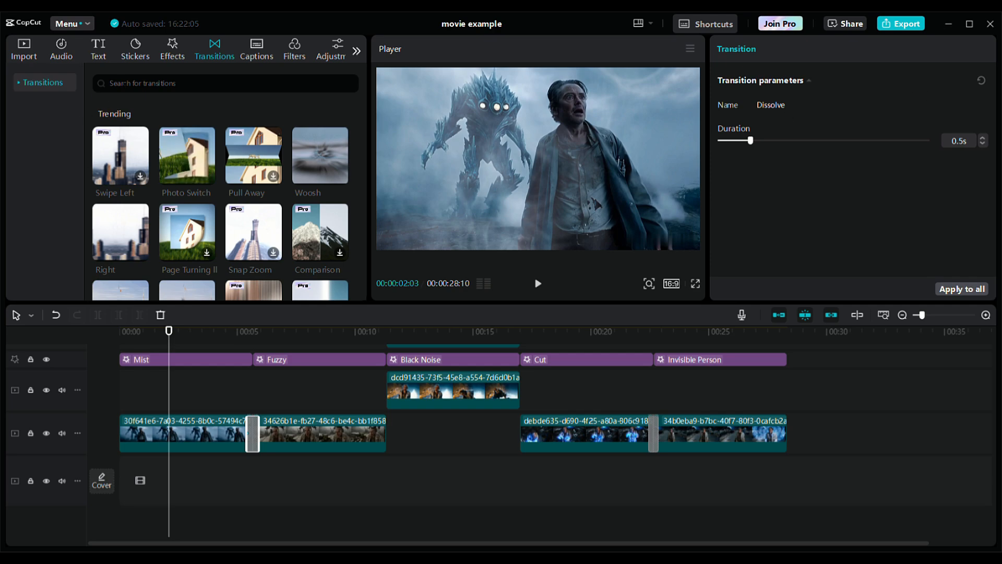
Search the Audio library for 'horror' and audition the first tracks
{"action": "left_click", "coordinate": [60, 49]}
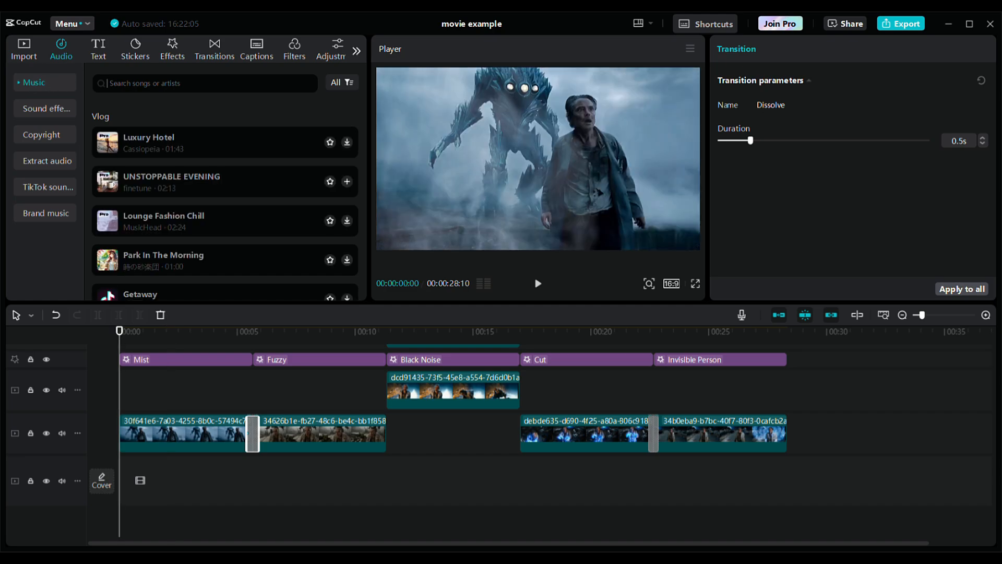
{"action": "type", "text": "horror"}
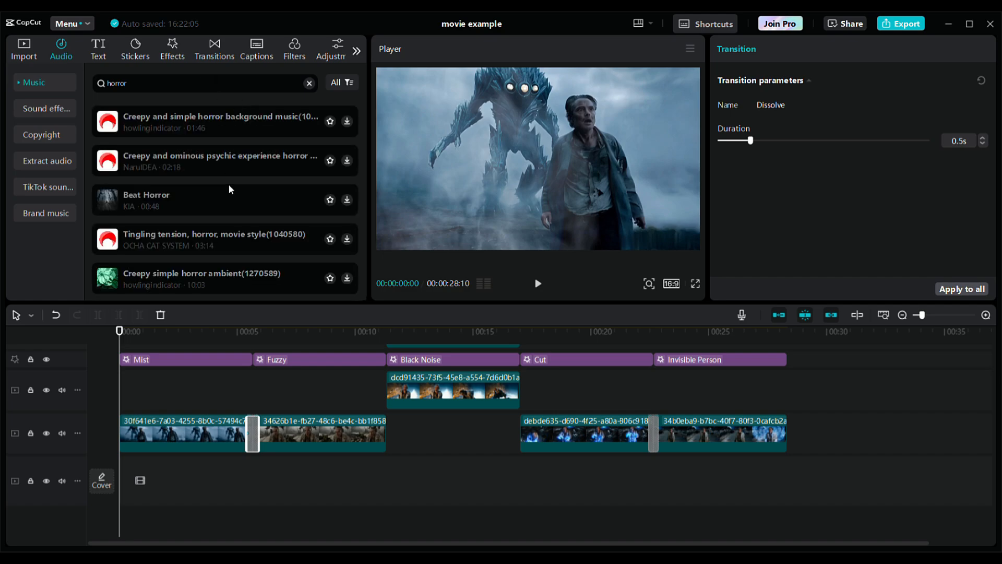
{"action": "left_click", "coordinate": [218, 121]}
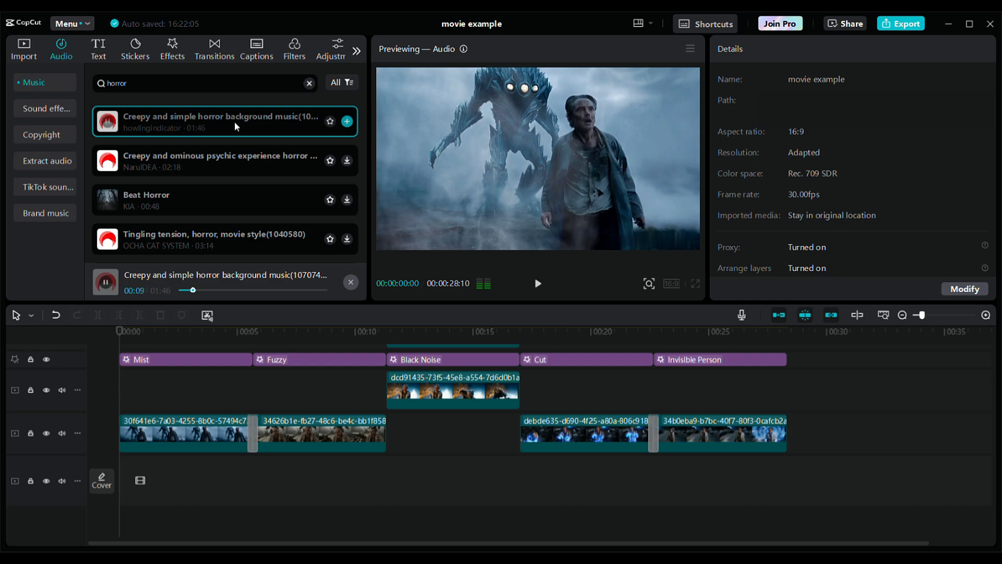
{"action": "left_click", "coordinate": [223, 161]}
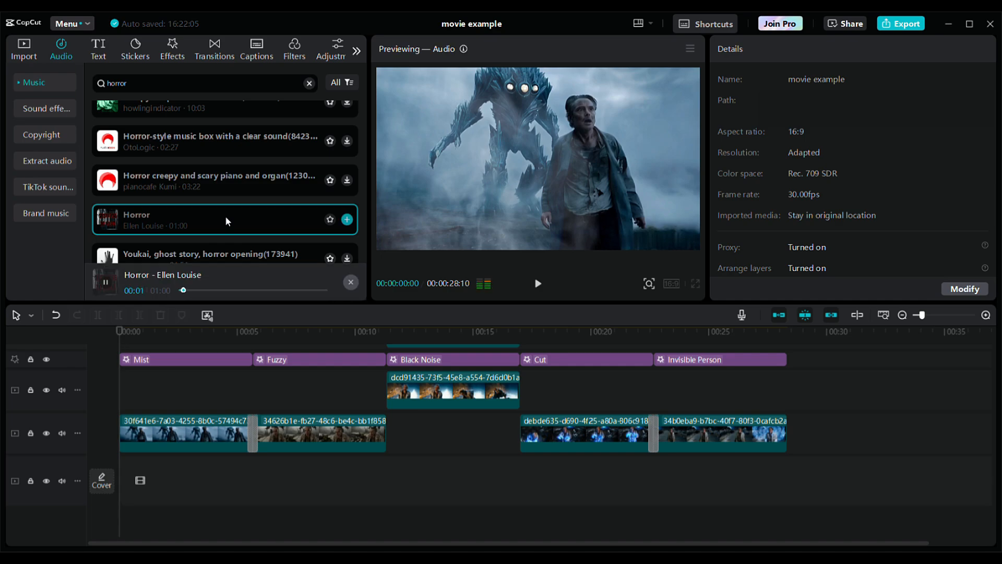
{"action": "scroll", "scroll_direction": "down", "scroll_amount": 3}
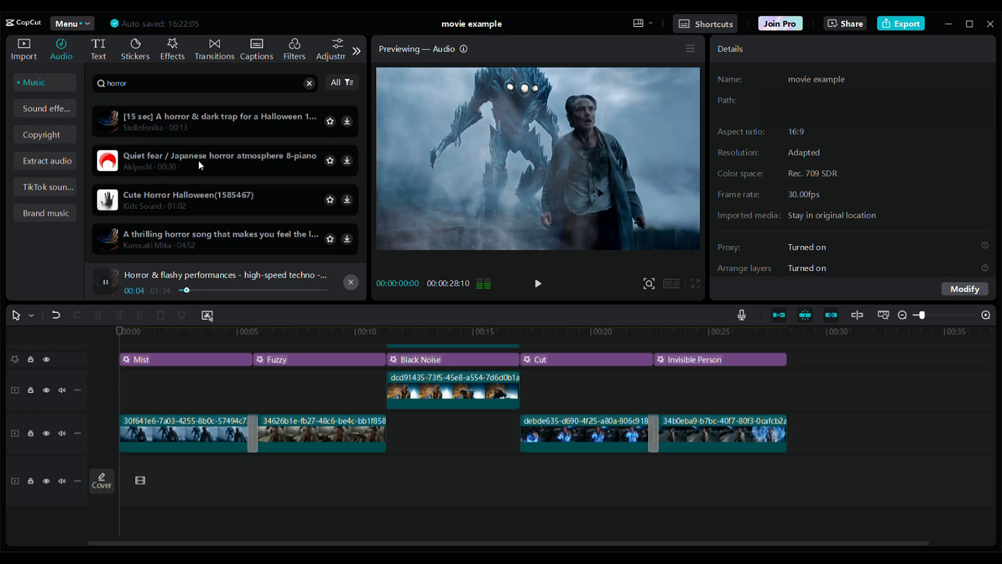
{"action": "scroll", "scroll_direction": "down", "scroll_amount": 3}
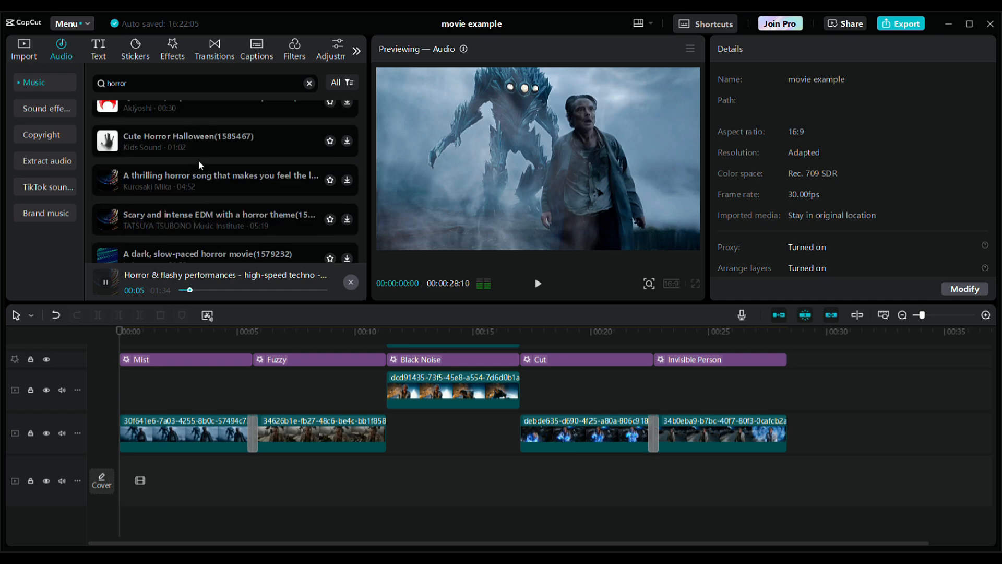
{"action": "scroll", "scroll_direction": "down", "scroll_amount": 3}
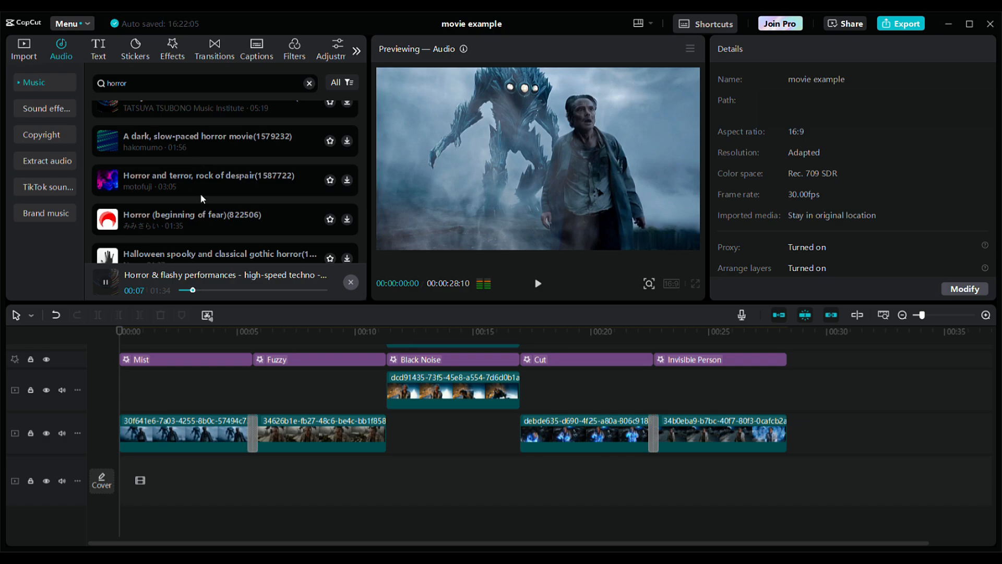
Audition 'Horror and terror', 'Horror (beginning of fear)' and finally Horror!(1421697)
{"action": "left_click", "coordinate": [211, 180]}
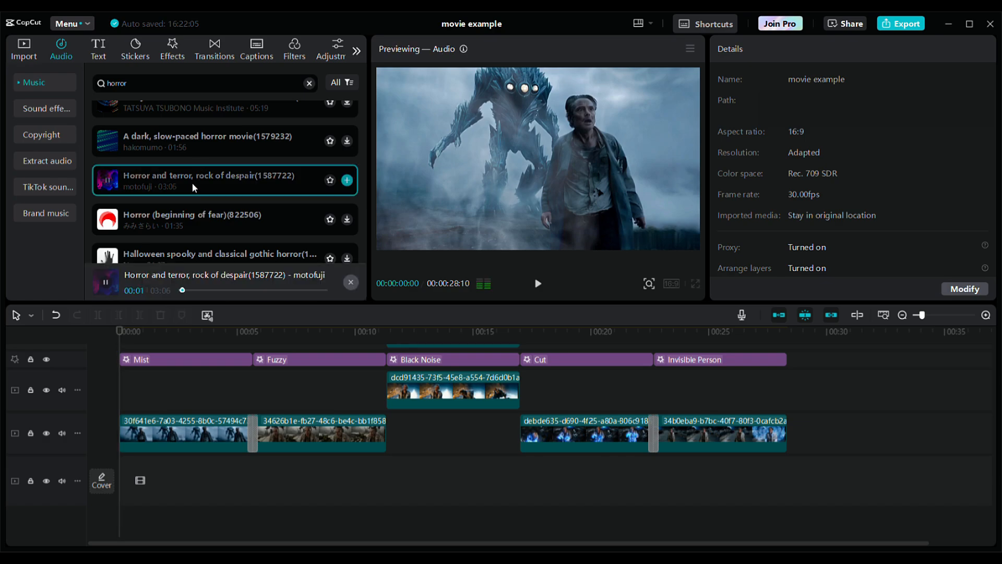
{"action": "left_click", "coordinate": [217, 219]}
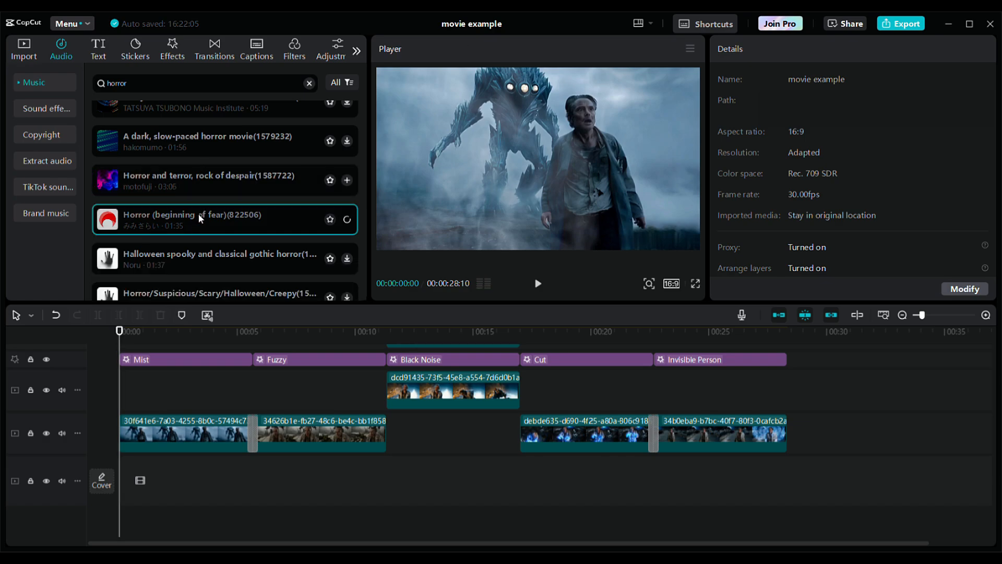
{"action": "left_click", "coordinate": [107, 219]}
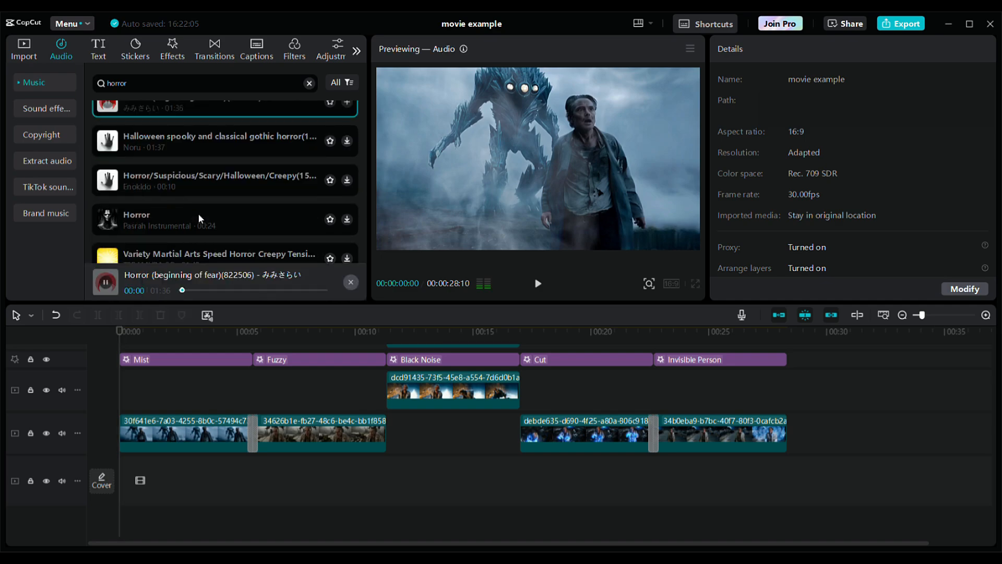
{"action": "scroll", "scroll_direction": "down", "scroll_amount": 3}
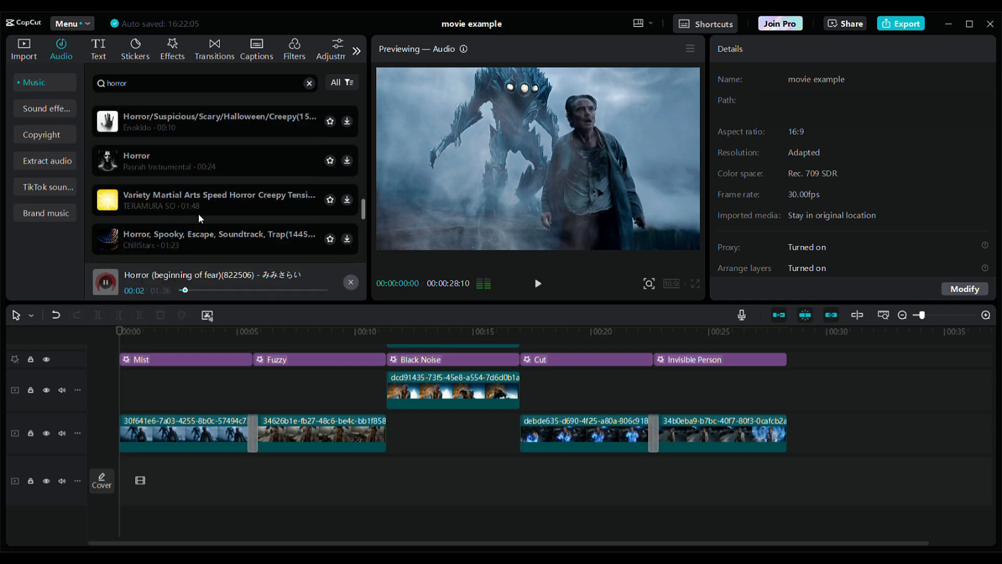
{"action": "scroll", "scroll_direction": "down", "scroll_amount": 3}
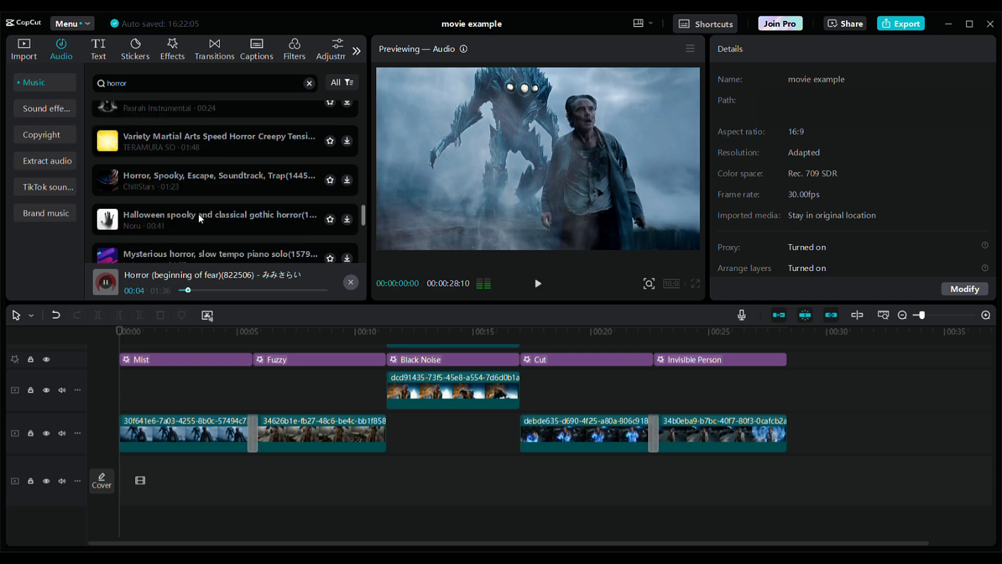
{"action": "scroll", "scroll_direction": "down", "scroll_amount": 3}
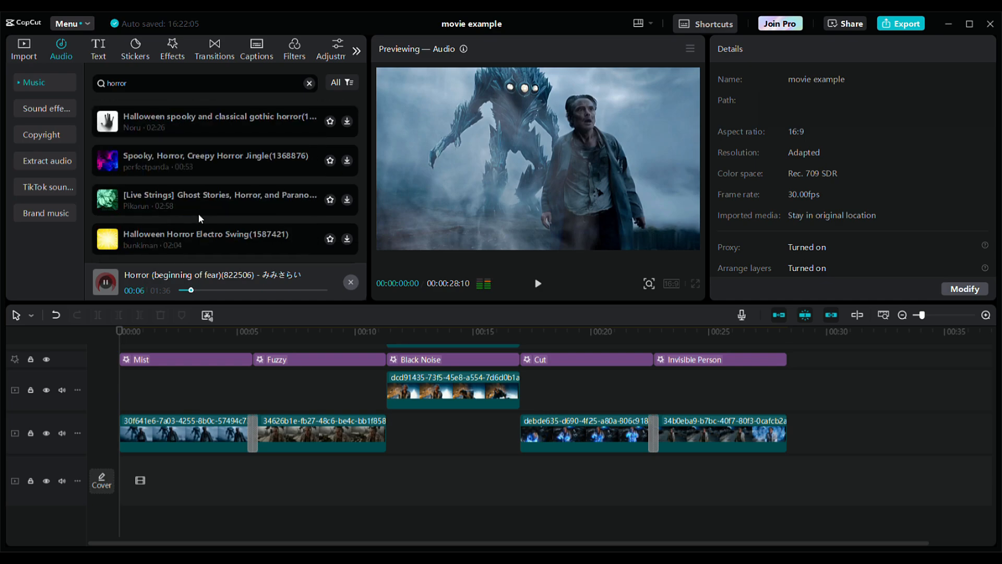
{"action": "scroll", "scroll_direction": "down", "scroll_amount": 3}
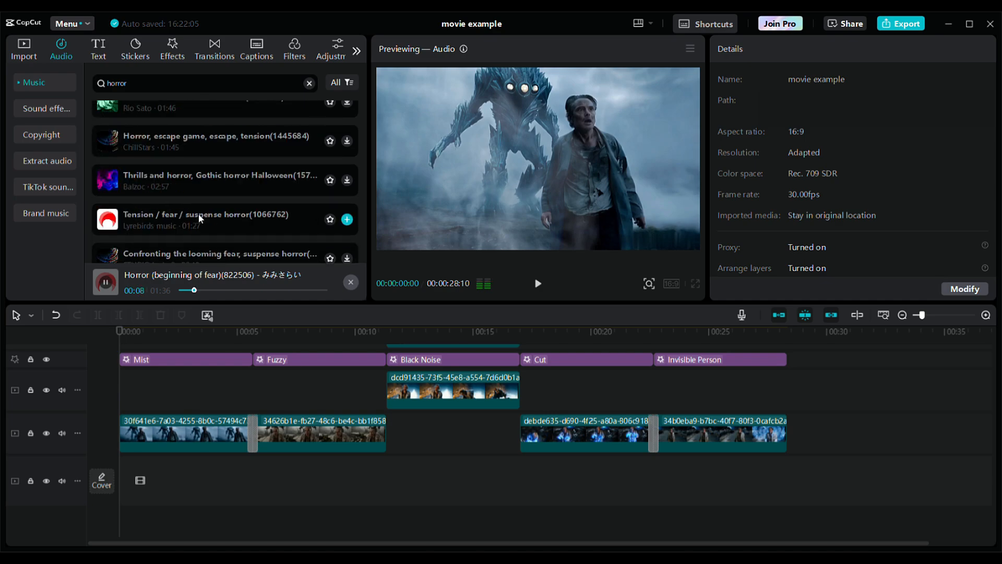
{"action": "scroll", "scroll_direction": "down", "scroll_amount": 3}
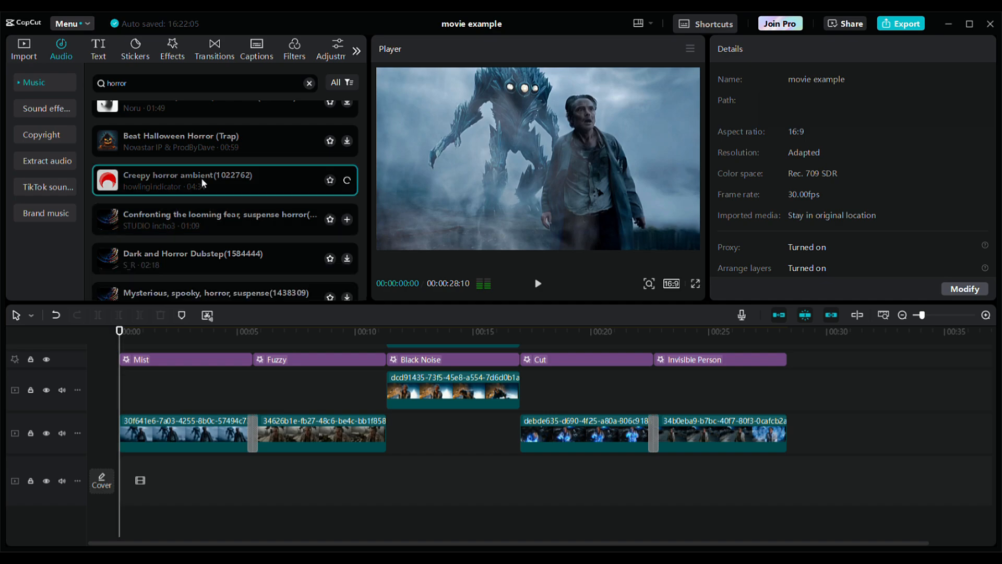
{"action": "left_click", "coordinate": [107, 179]}
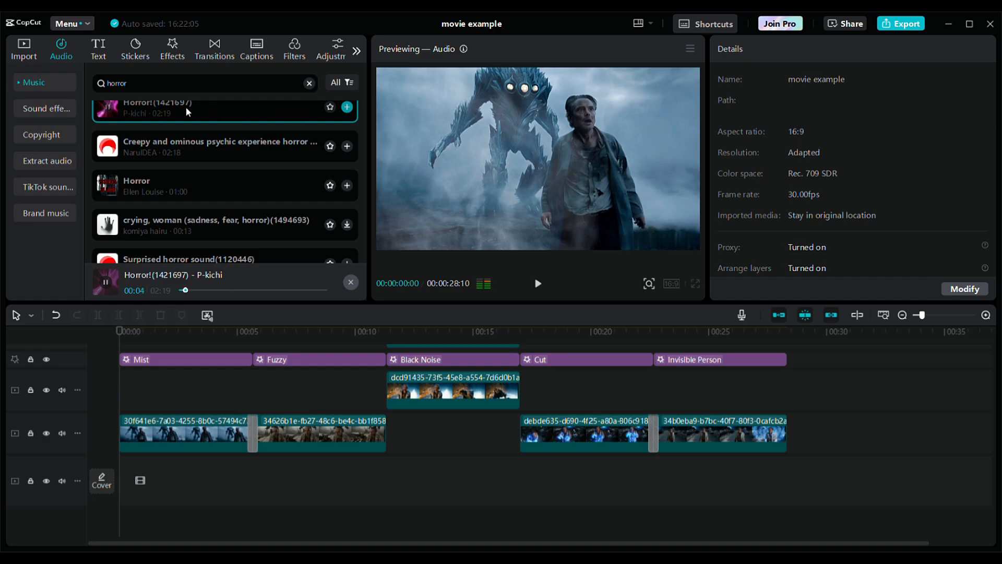
Add Horror!(1421697) to the timeline and select it for trimming with an 8.8 s fade-out
{"action": "left_click", "coordinate": [347, 107]}
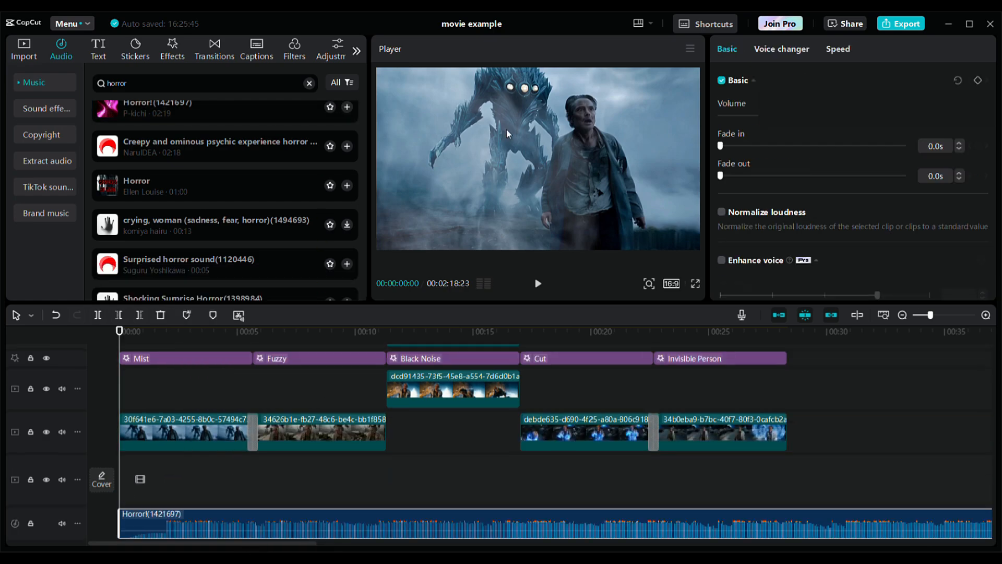
{"action": "mouse_move", "coordinate": [647, 329]}
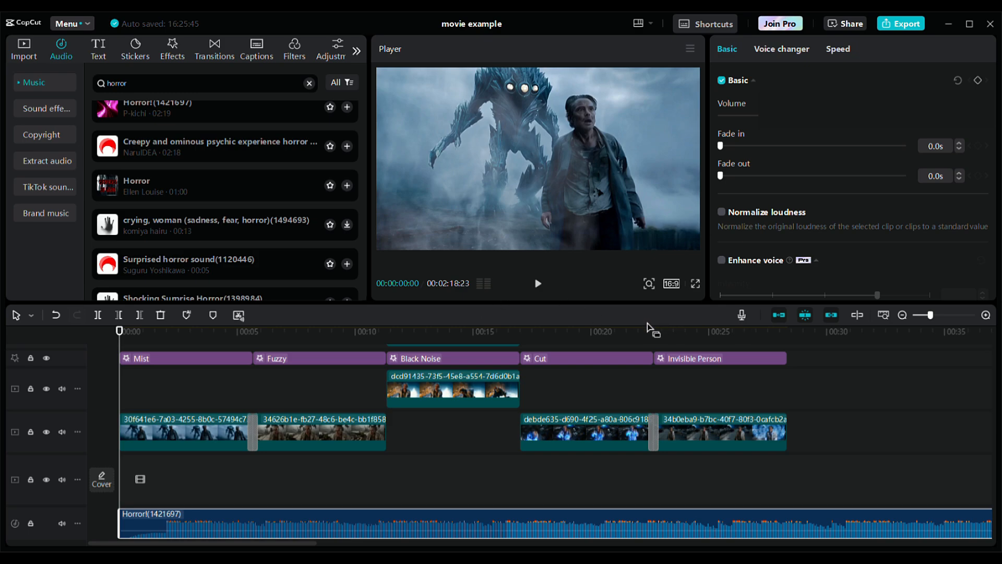
{"action": "left_click", "coordinate": [787, 331]}
{"action": "type", "text": "w"}
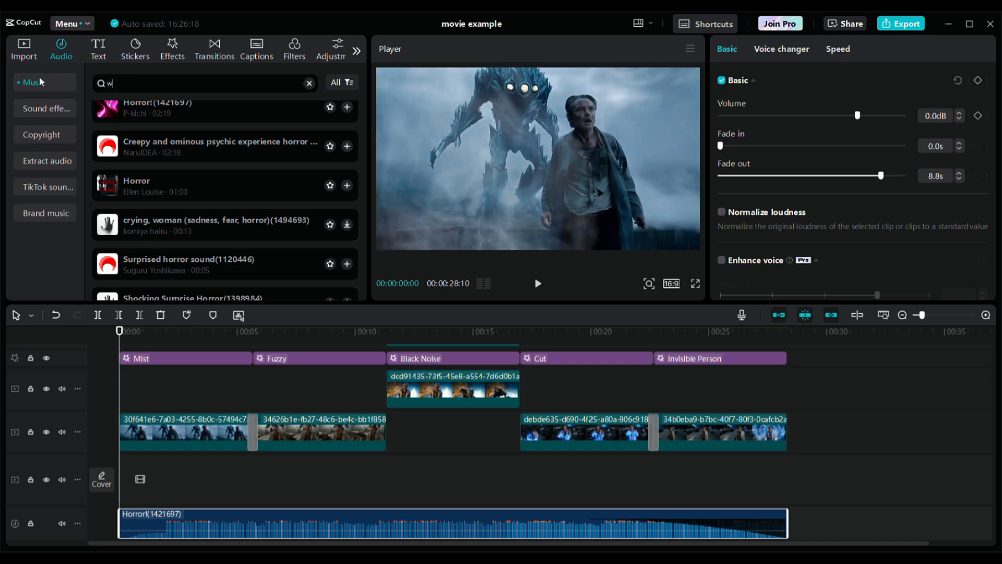
Search 'weird alien noise', add it beneath the music and duplicate it to span the movie
{"action": "type", "text": "ei"}
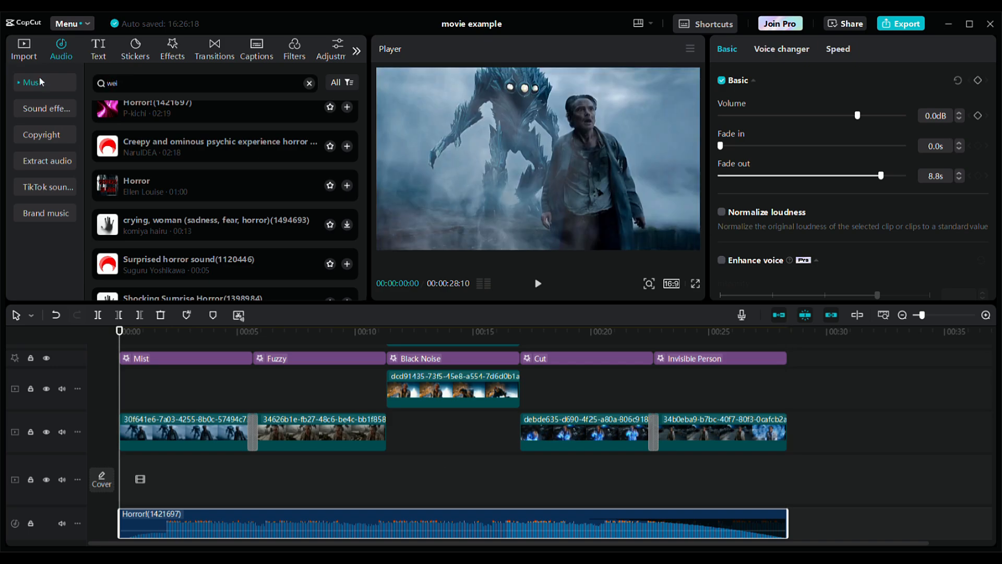
{"action": "type", "text": "weird alien n"}
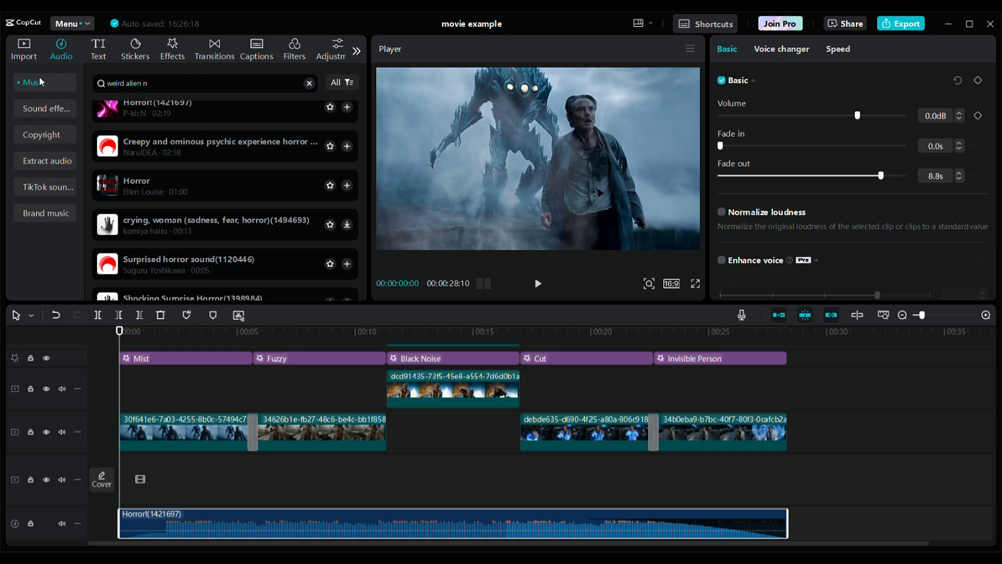
{"action": "type", "text": "oise"}
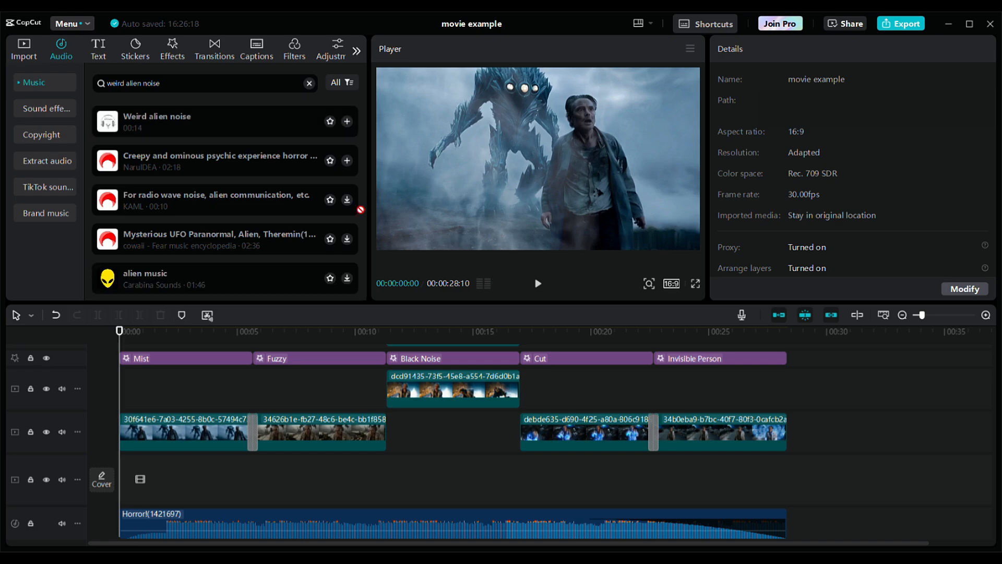
{"action": "left_click", "coordinate": [347, 121]}
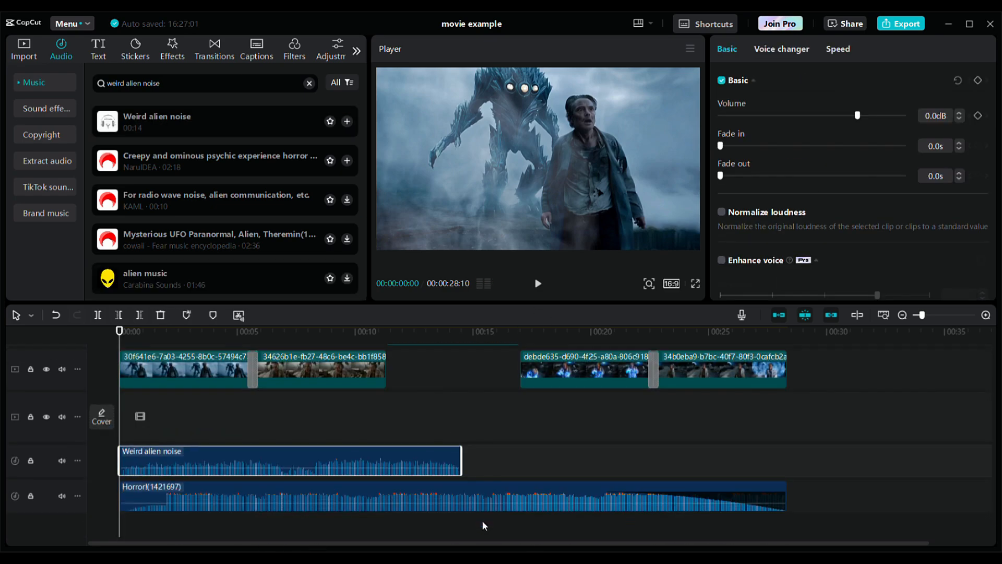
{"action": "mouse_move", "coordinate": [482, 473]}
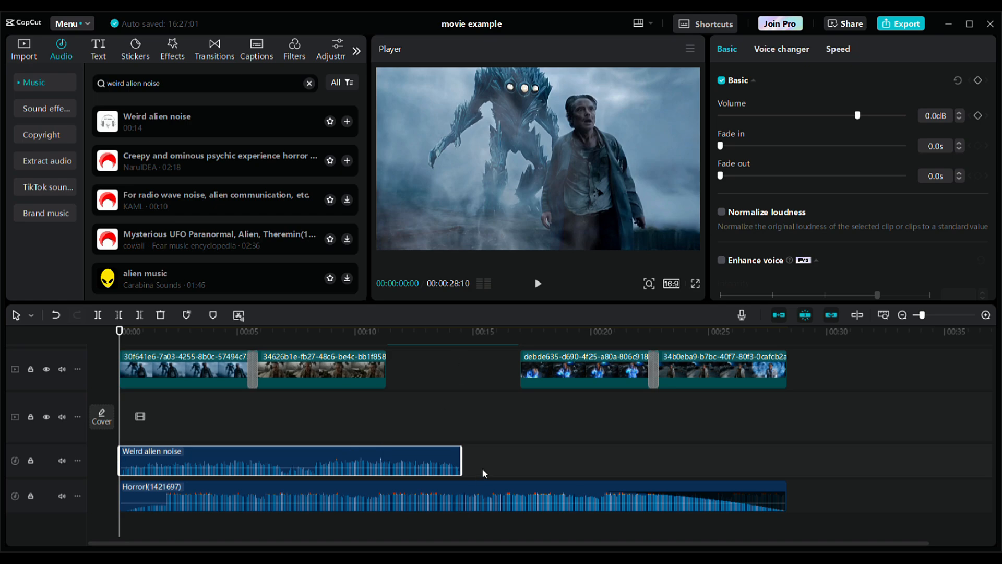
{"action": "mouse_move", "coordinate": [468, 344]}
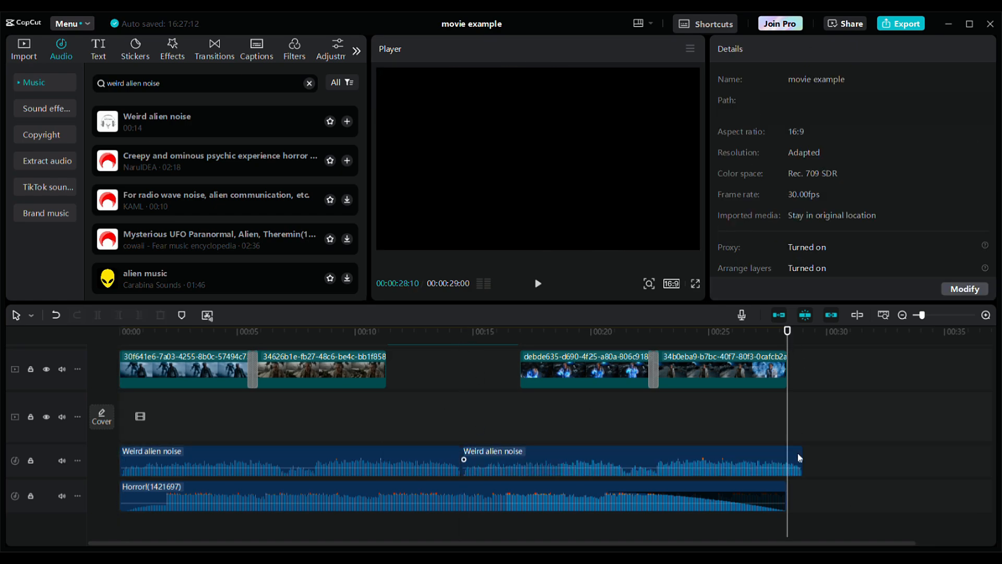
{"action": "left_click", "coordinate": [621, 459]}
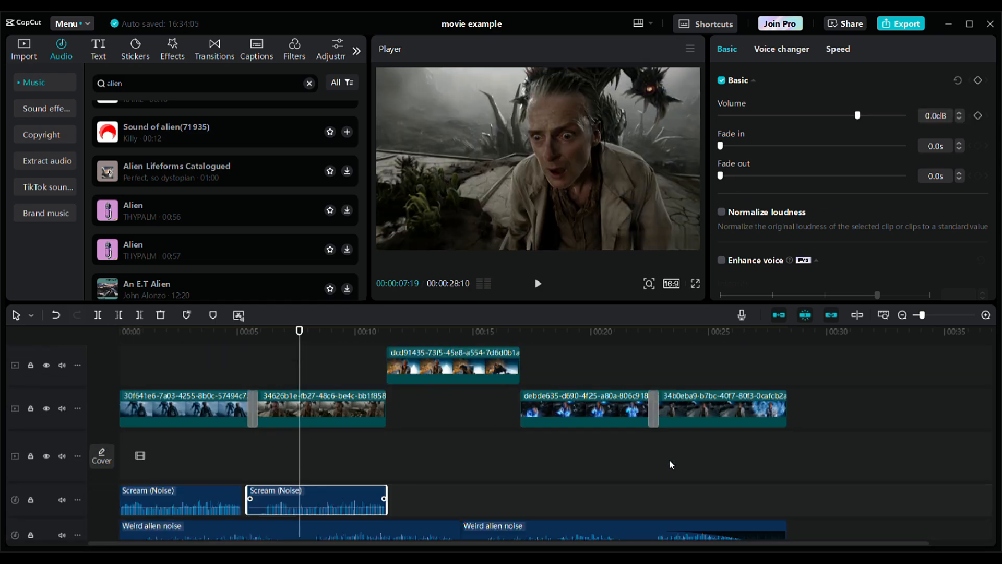
Scroll the 'alien' audio results toward the Scream (Noise) effect
{"action": "scroll", "scroll_direction": "down", "scroll_amount": 3}
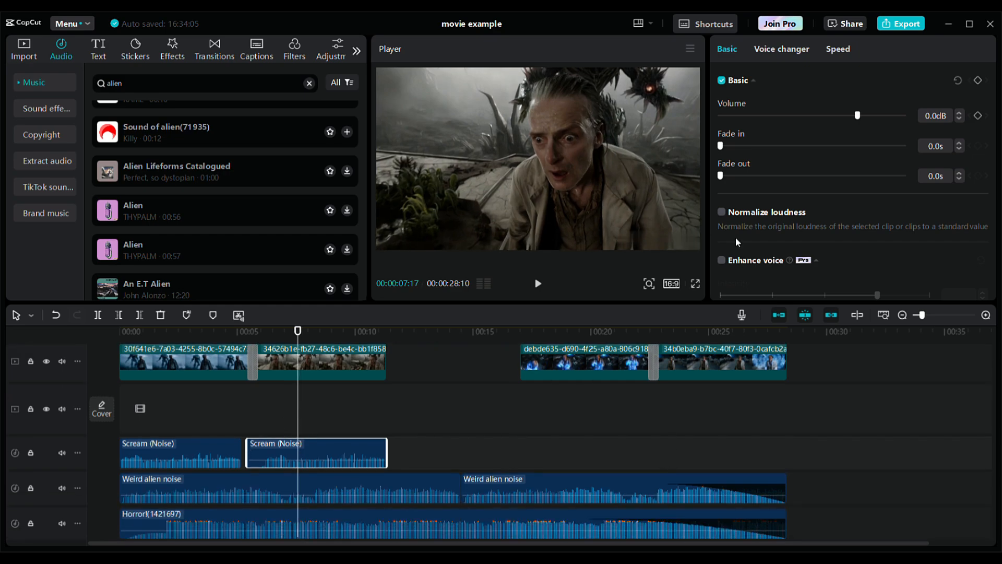